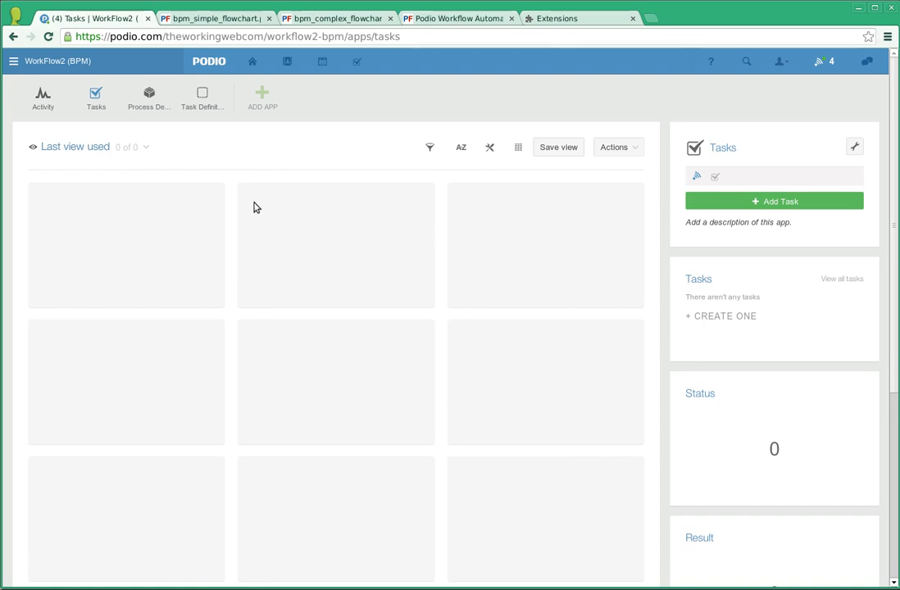
pyautogui.moveTo(232, 18)
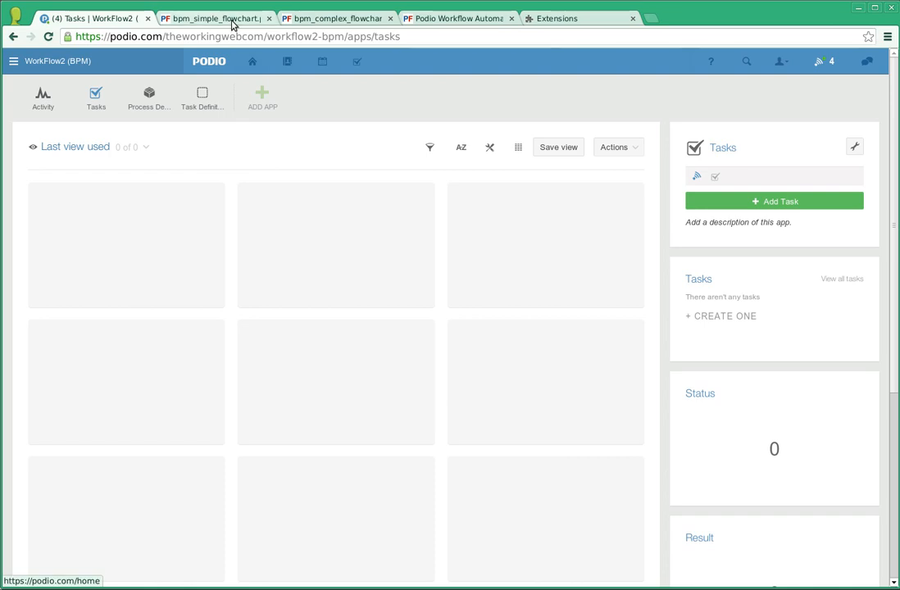
# - Review the simple and complex process flowcharts, then return to the Podio Tasks app
pyautogui.click(213, 18)
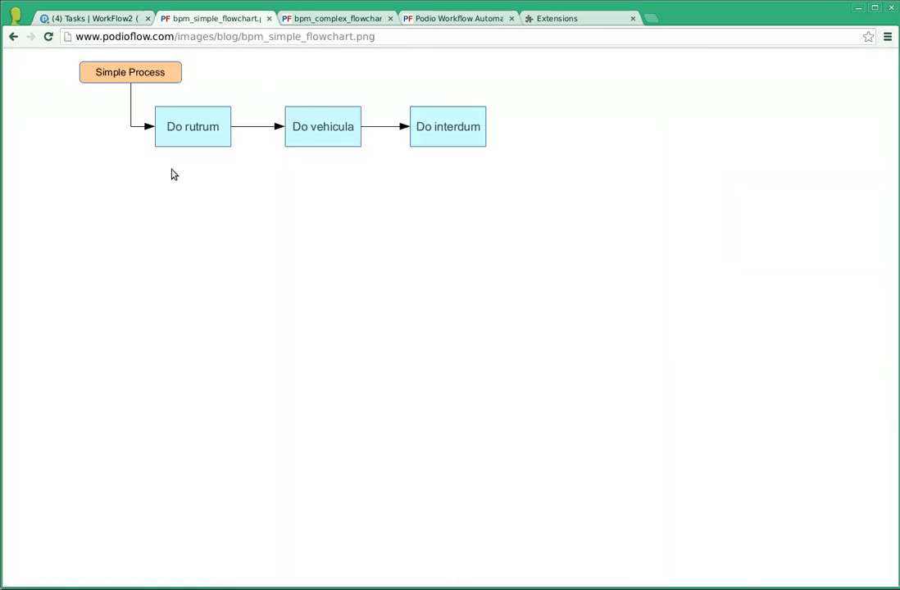
pyautogui.click(335, 18)
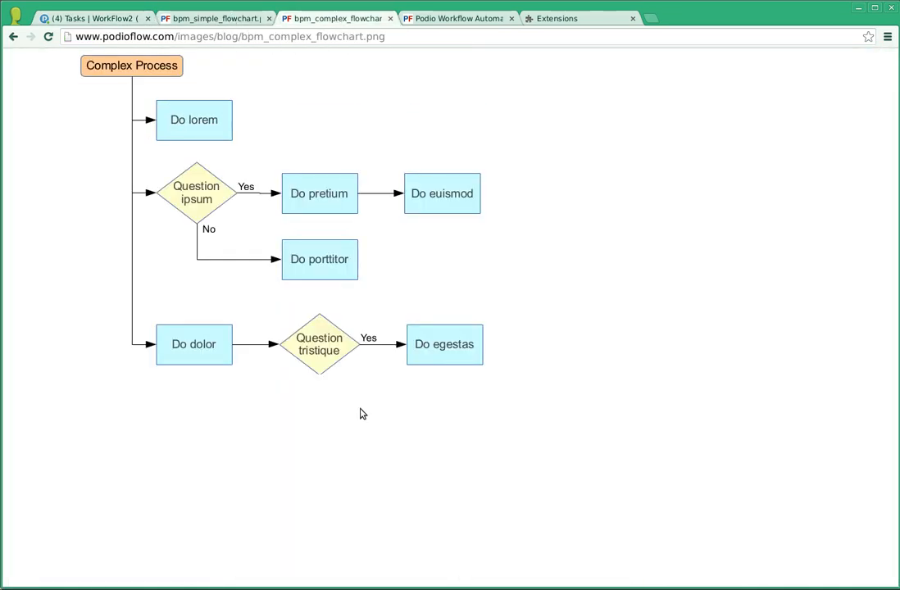
pyautogui.click(90, 18)
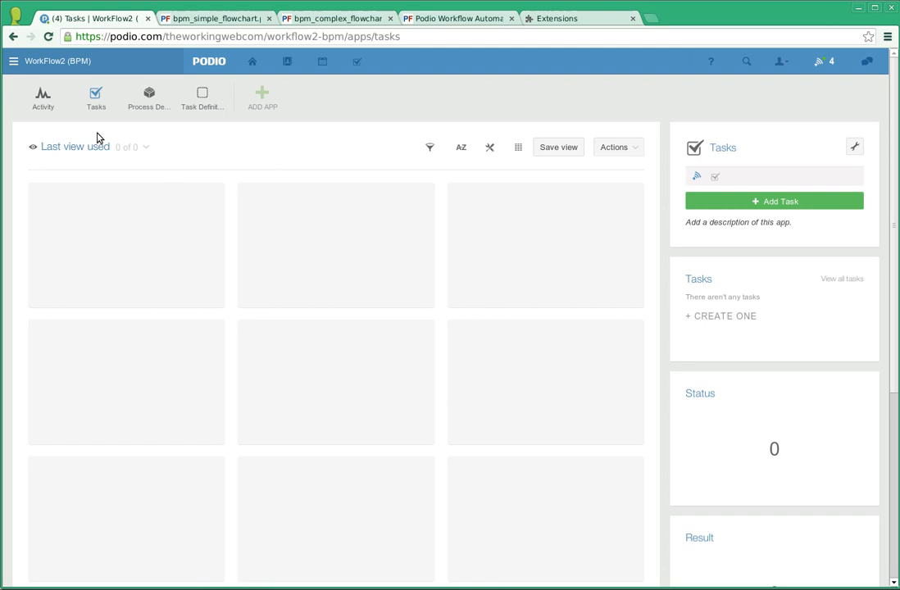
pyautogui.moveTo(230, 151)
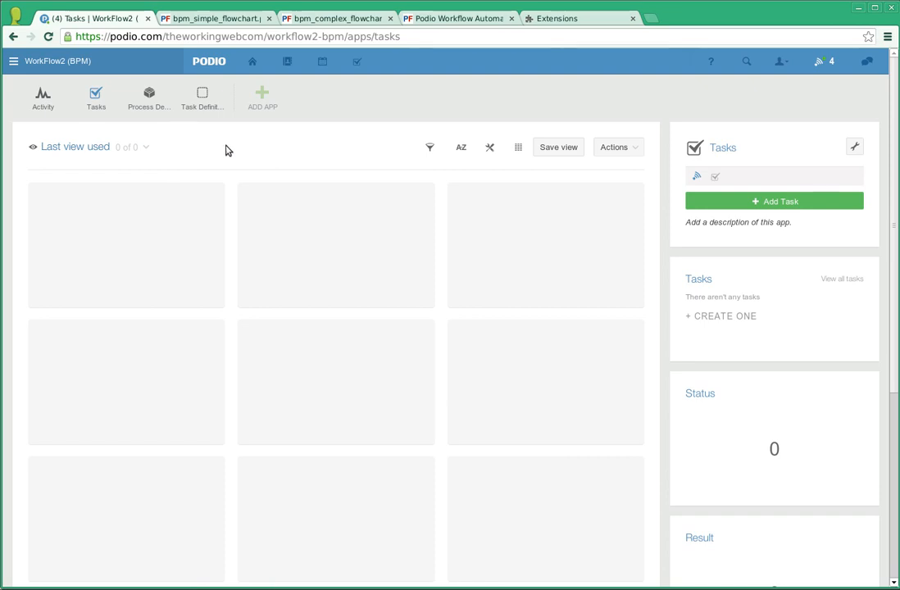
pyautogui.moveTo(139, 115)
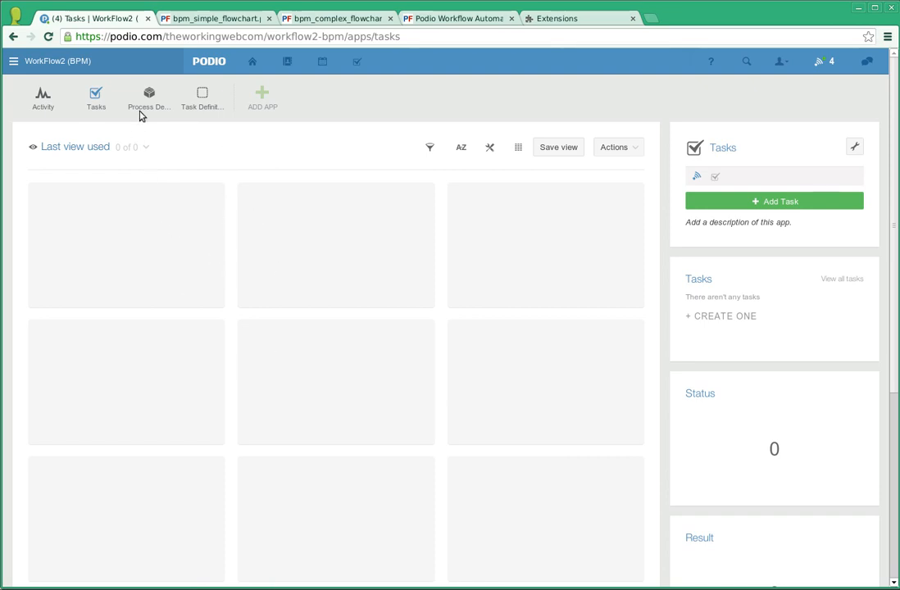
# - Review the Process Definitions app, then bring up the Task Definitions app with its eleven steps
pyautogui.click(147, 96)
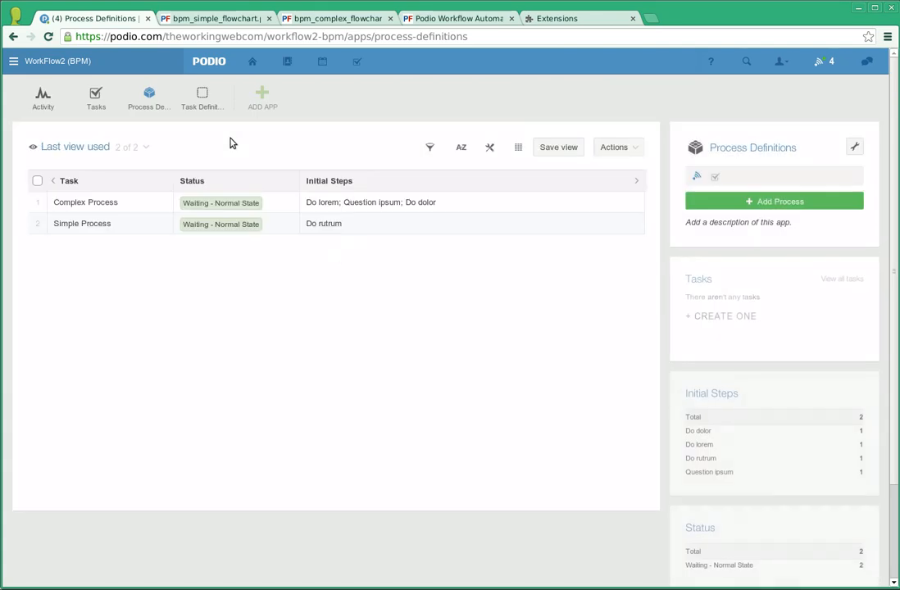
pyautogui.moveTo(161, 227)
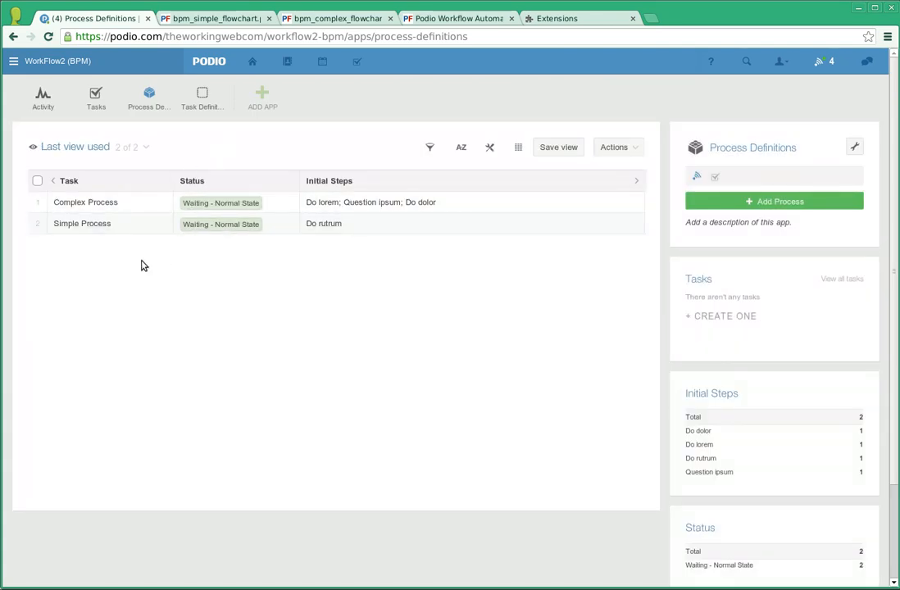
pyautogui.moveTo(420, 212)
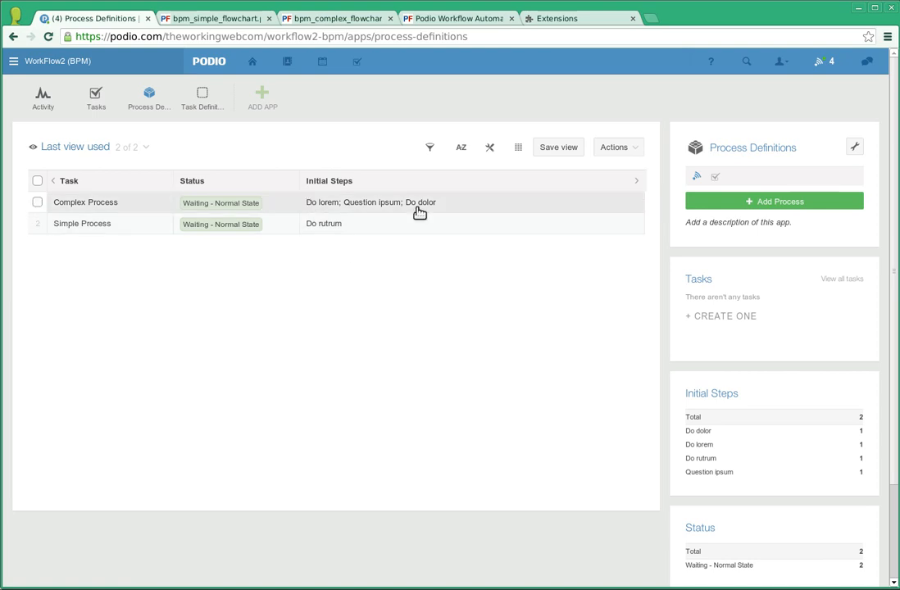
pyautogui.click(202, 97)
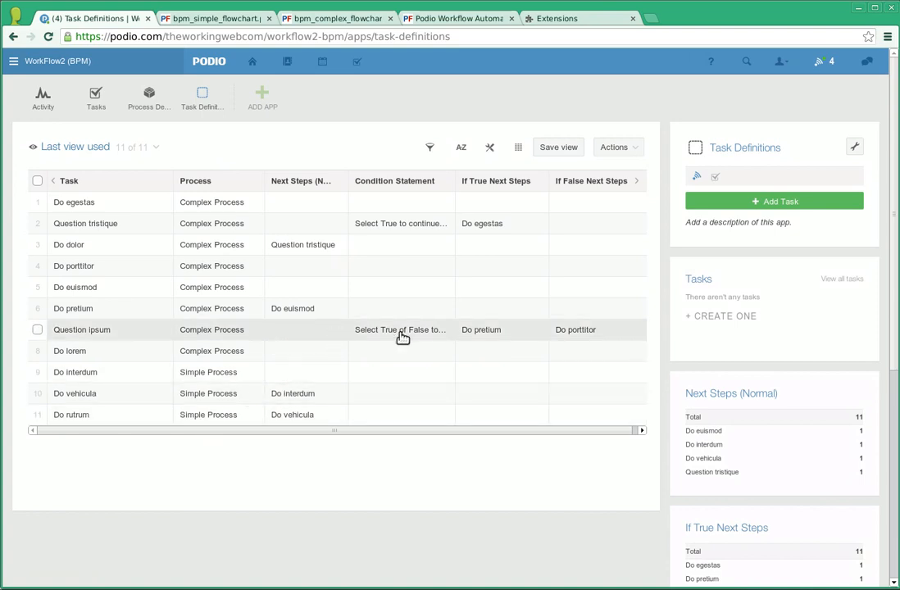
pyautogui.moveTo(465, 327)
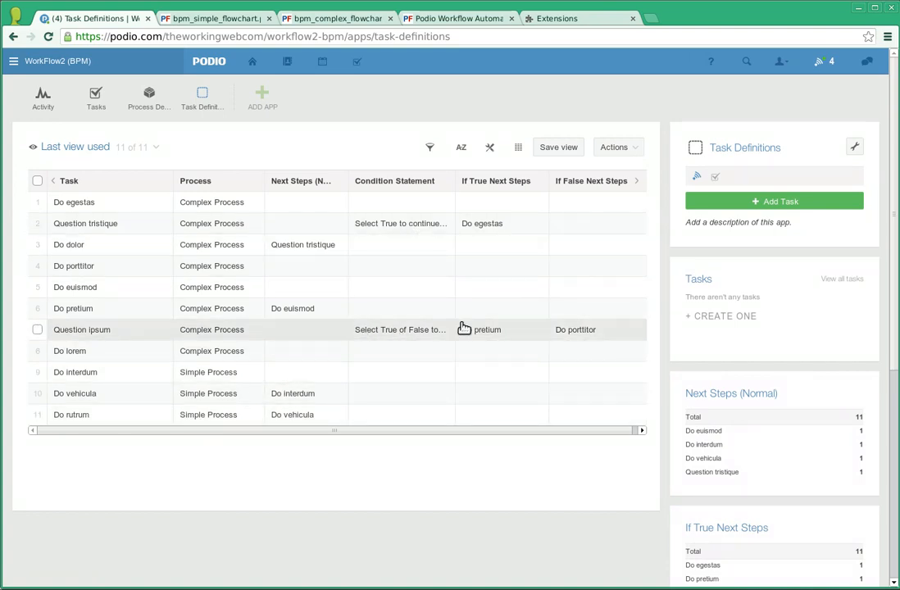
pyautogui.moveTo(482, 223)
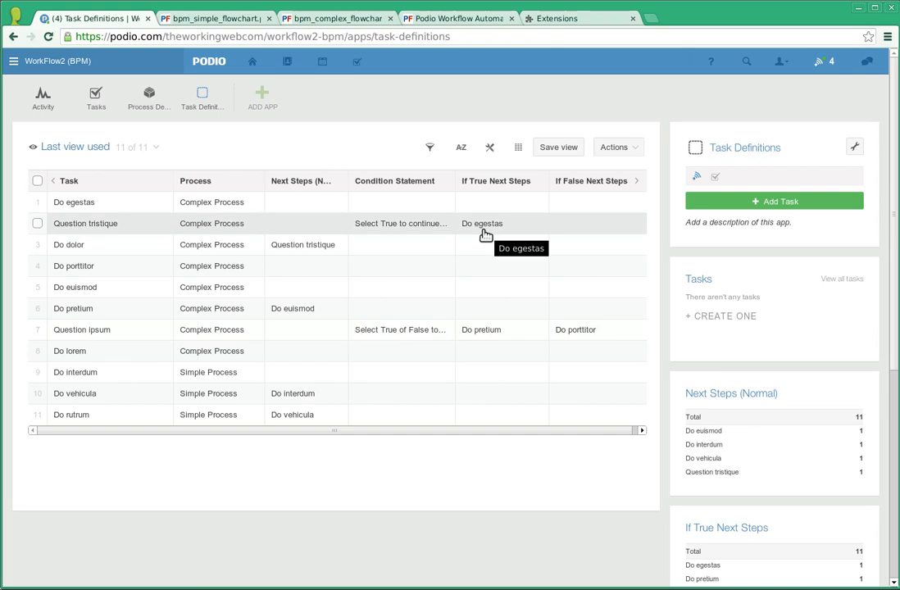
pyautogui.moveTo(585, 238)
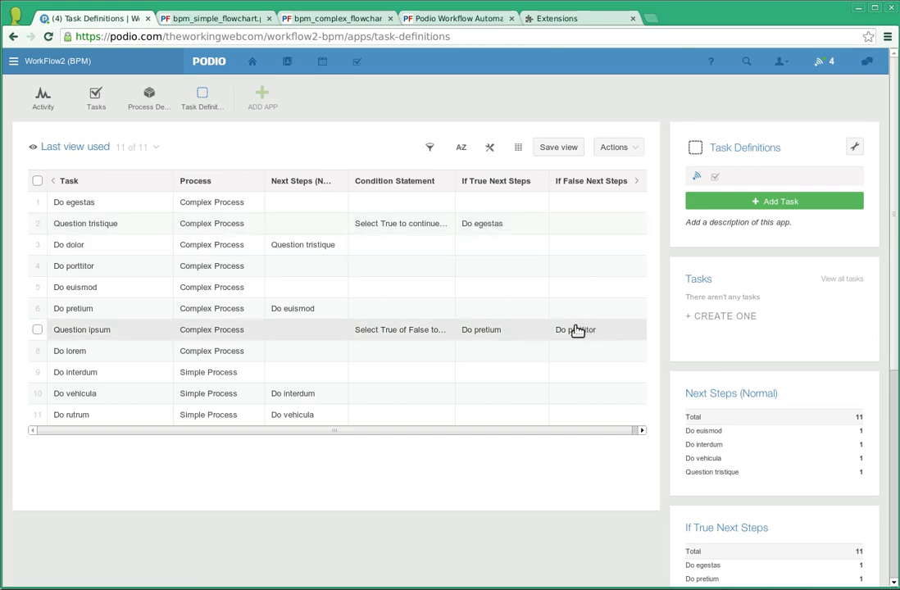
# - Set Simple Process to 'Initiate - Click to Run' so its first task 'Do rutrum' appears in Tasks
pyautogui.click(214, 18)
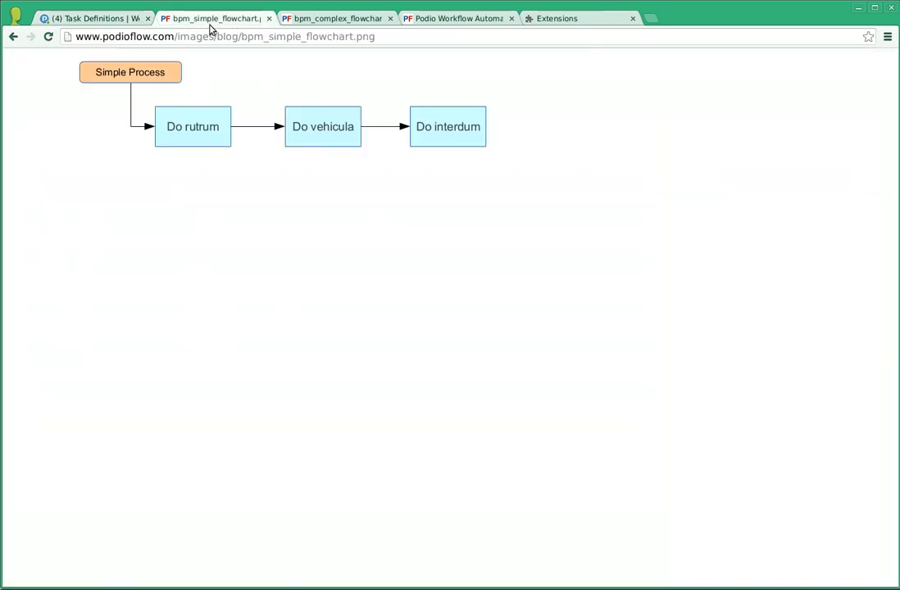
pyautogui.moveTo(537, 202)
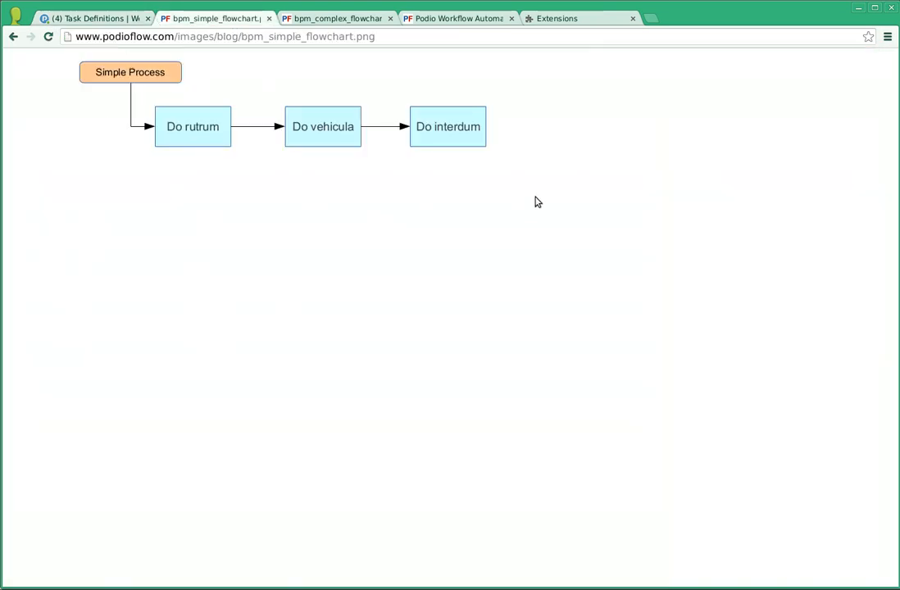
pyautogui.moveTo(508, 193)
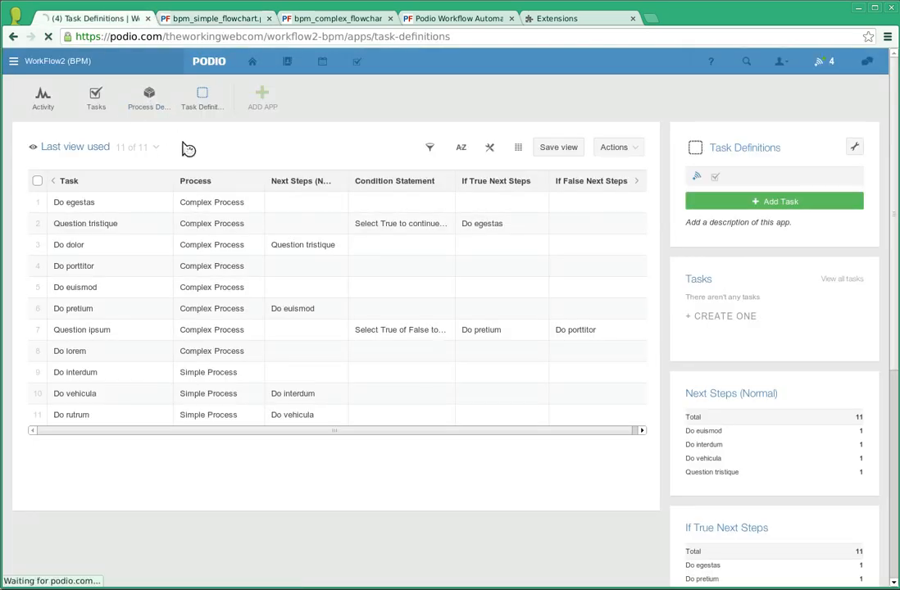
pyautogui.click(148, 96)
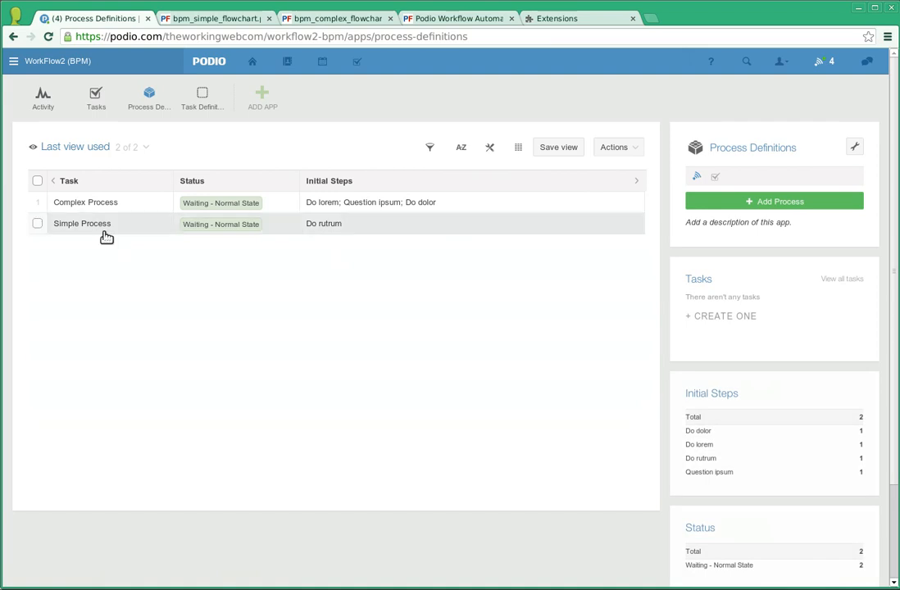
pyautogui.click(82, 223)
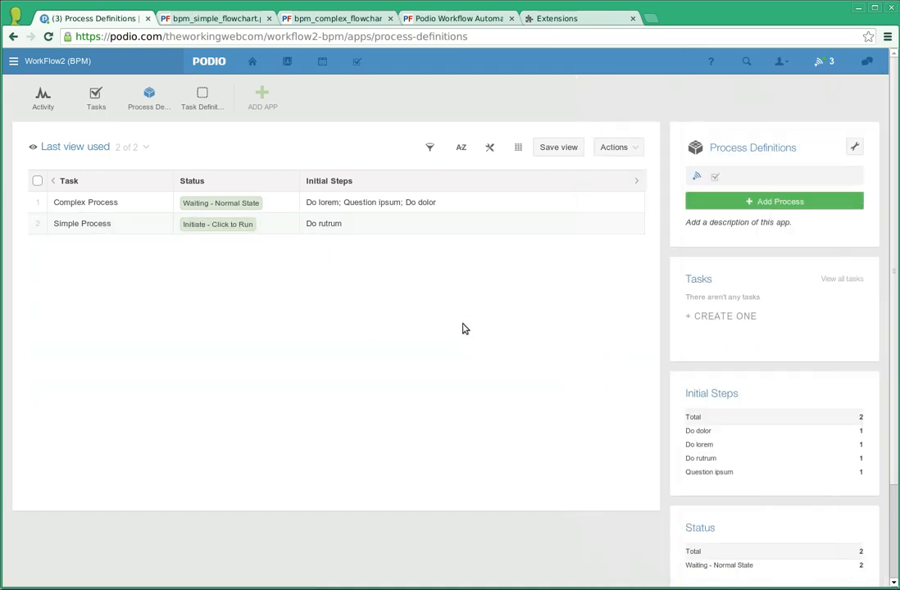
pyautogui.click(95, 97)
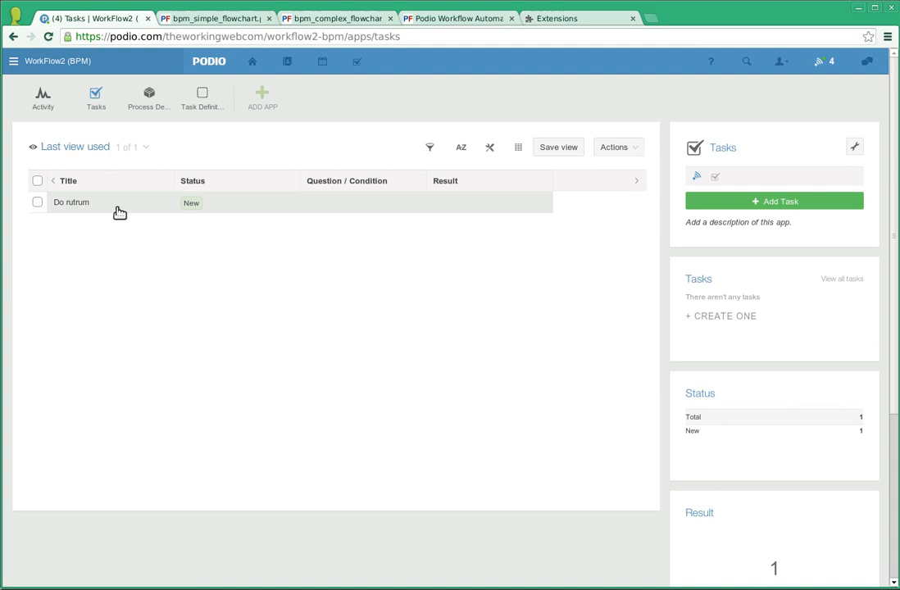
# - Mark the 'Do rutrum' task Complete, checking it against the simple flowchart's steps
pyautogui.click(211, 18)
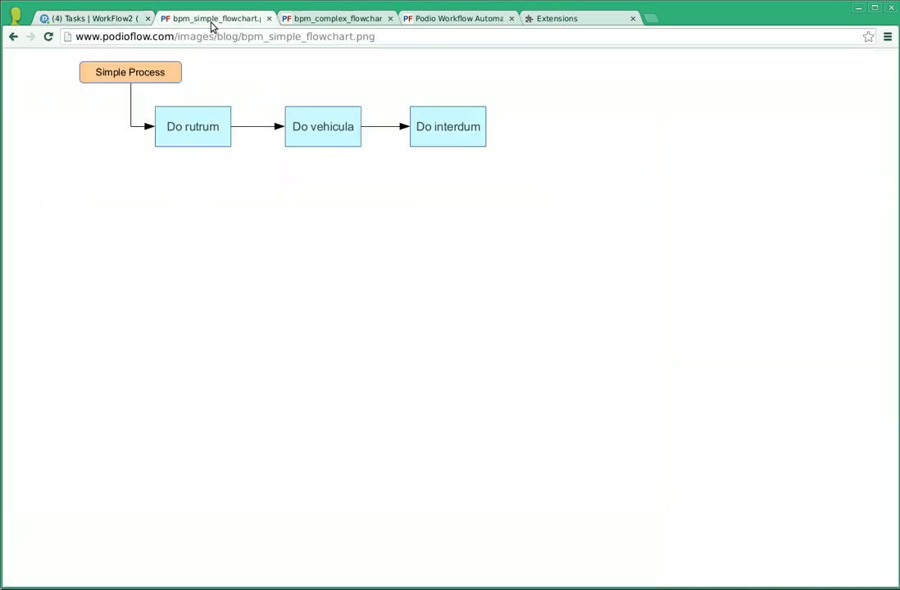
pyautogui.click(91, 18)
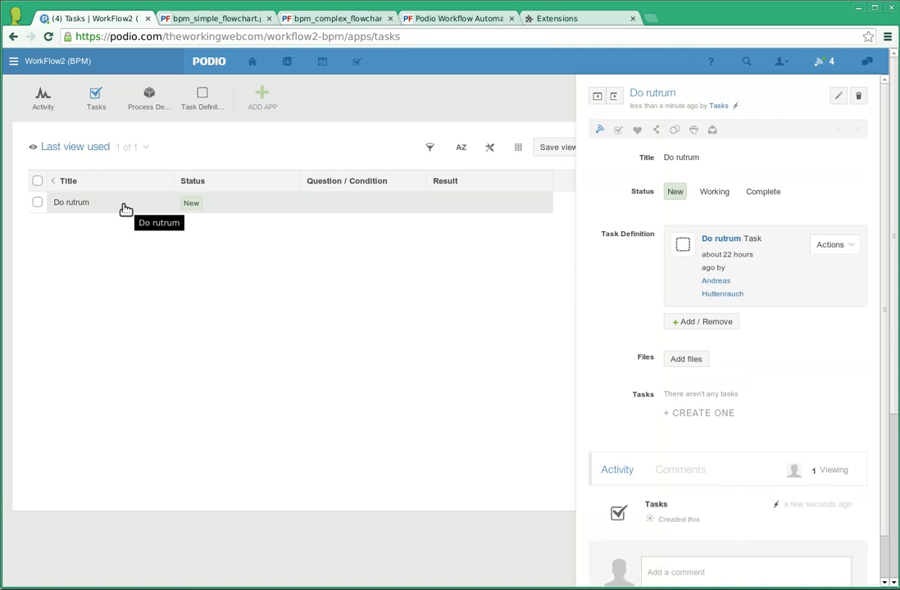
pyautogui.moveTo(345, 257)
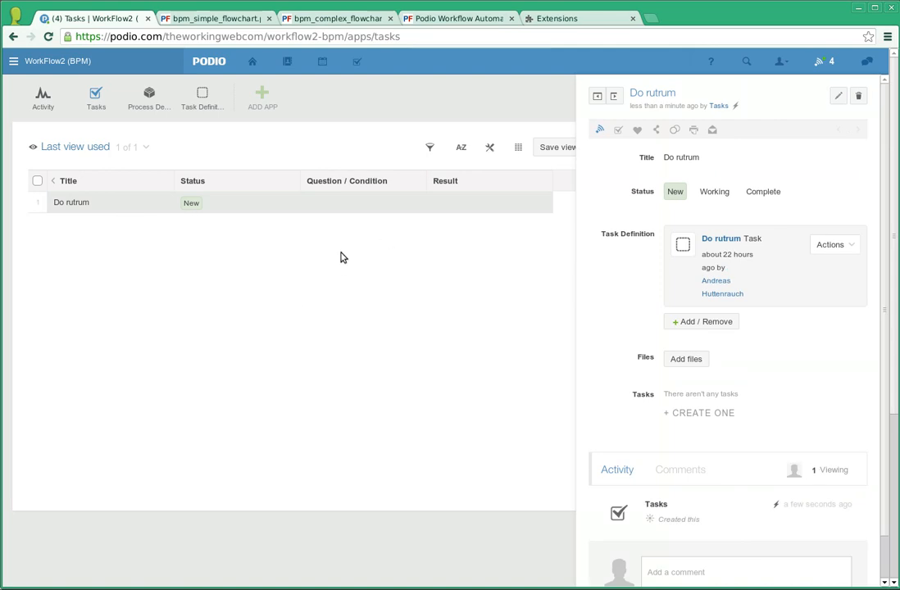
pyautogui.moveTo(223, 261)
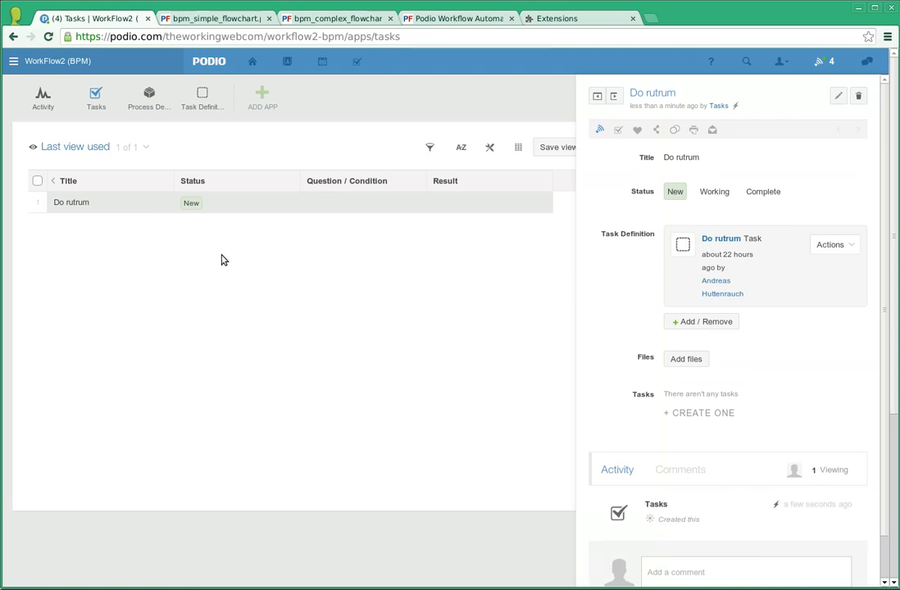
pyautogui.moveTo(531, 226)
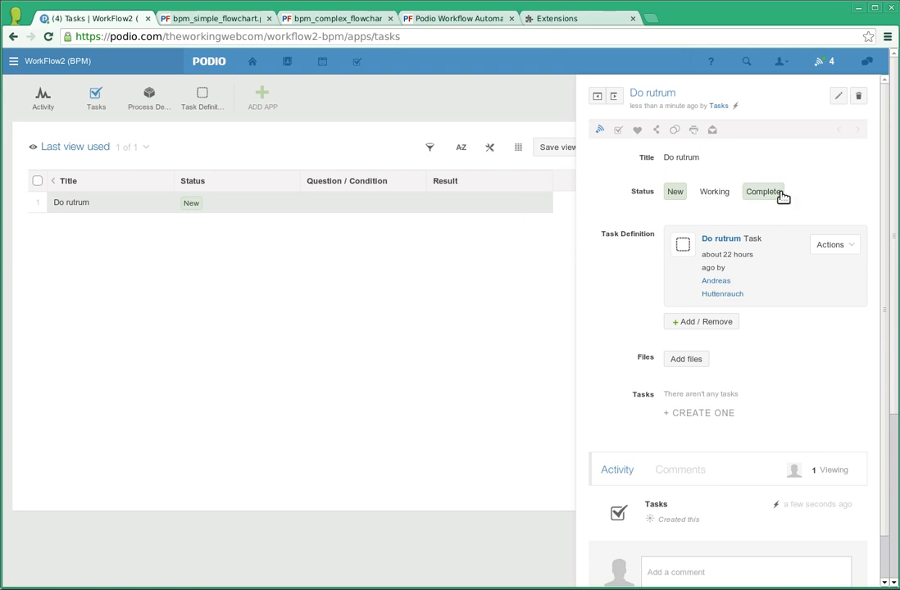
pyautogui.click(764, 190)
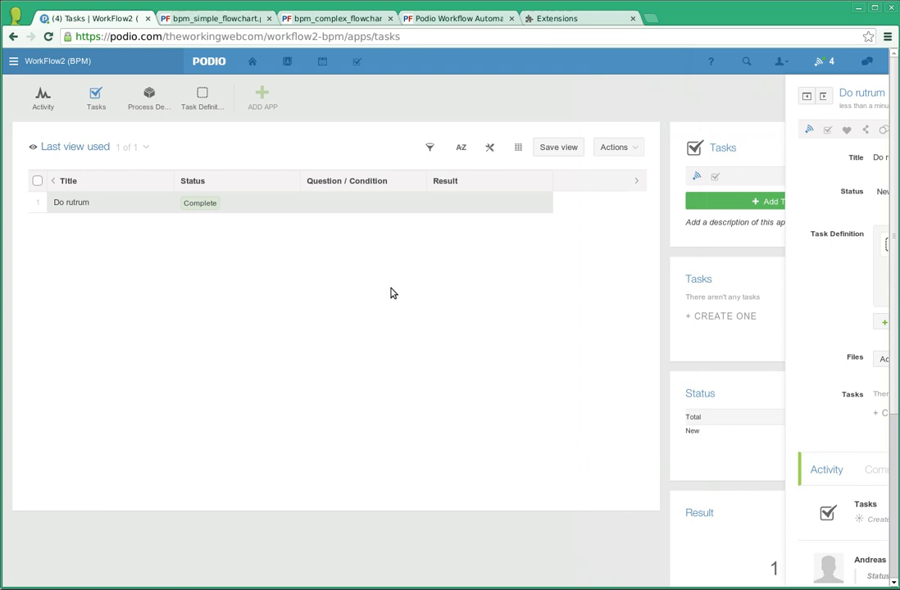
pyautogui.click(213, 18)
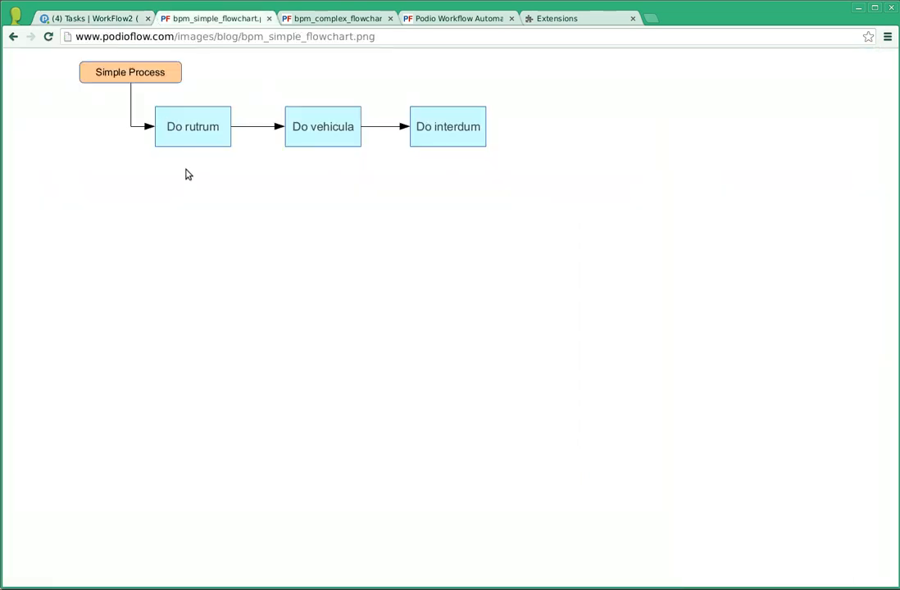
# - Mark 'Do vehicula' and 'Do interdum' Complete so all three simple-process tasks are done
pyautogui.click(95, 18)
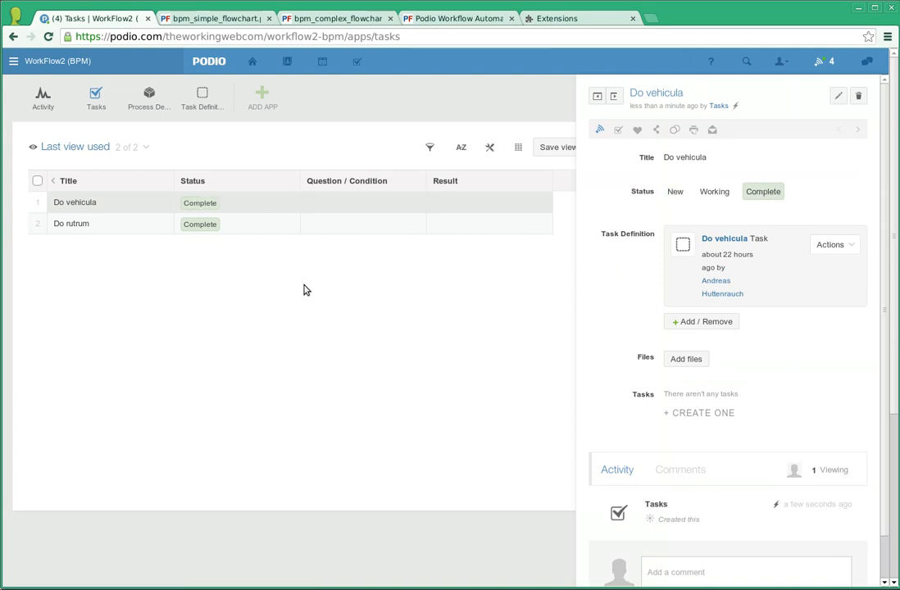
pyautogui.click(95, 96)
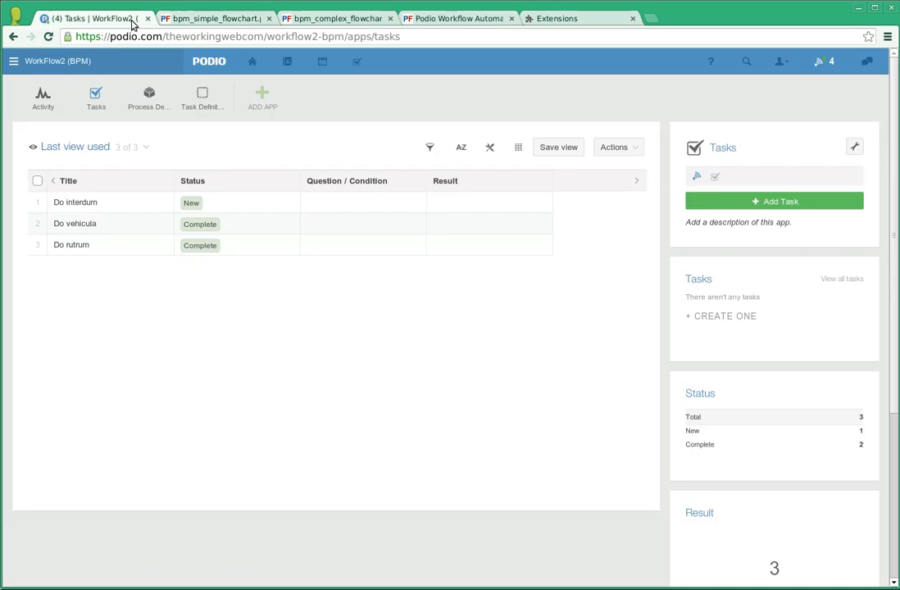
pyautogui.click(75, 202)
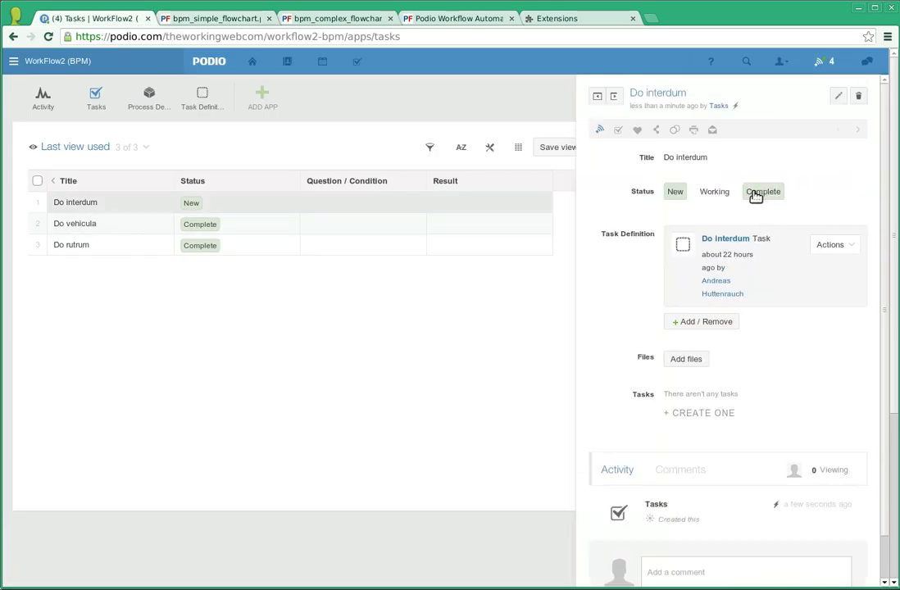
pyautogui.click(762, 191)
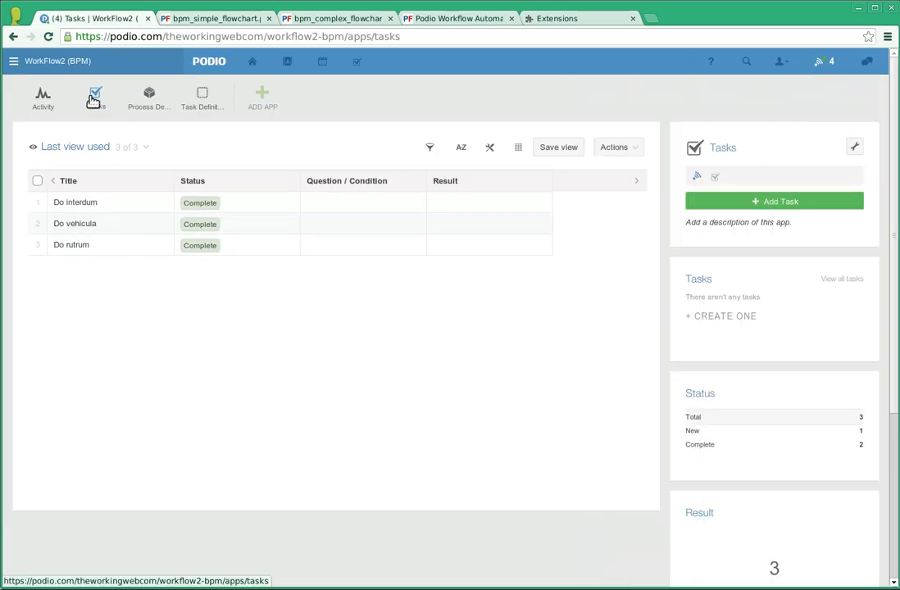
pyautogui.click(95, 97)
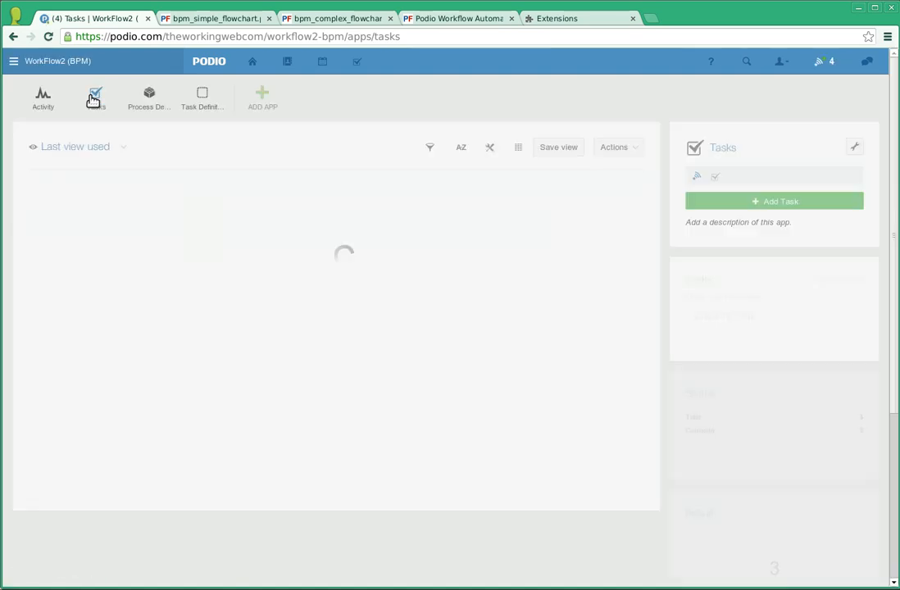
# - Review the complex flowchart and return to Process Definitions with both processes in Waiting state
pyautogui.click(336, 18)
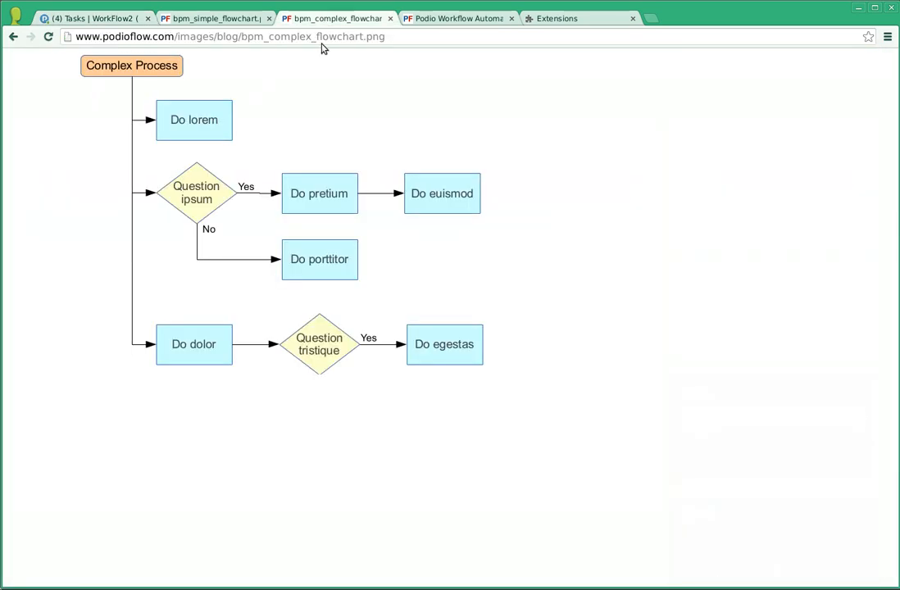
pyautogui.moveTo(472, 390)
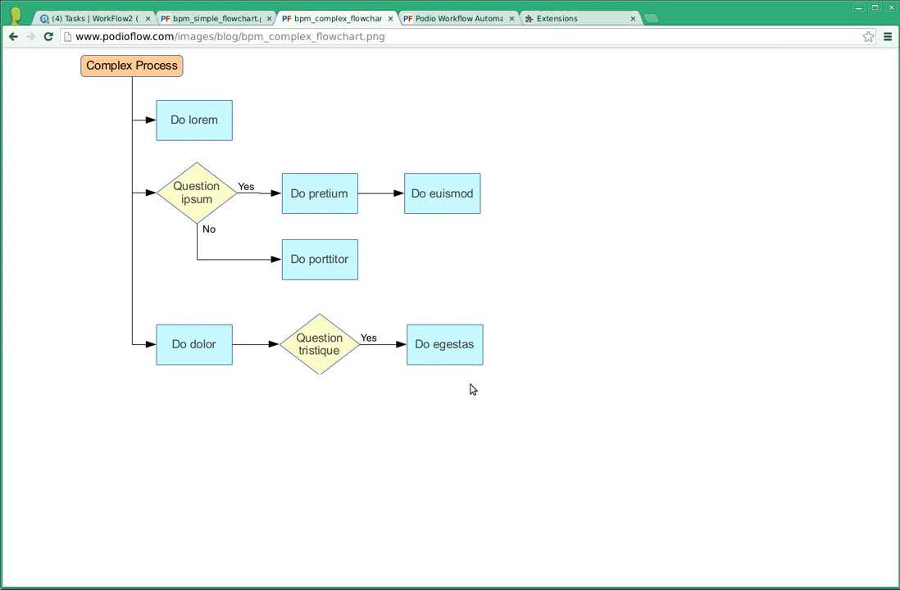
pyautogui.moveTo(223, 82)
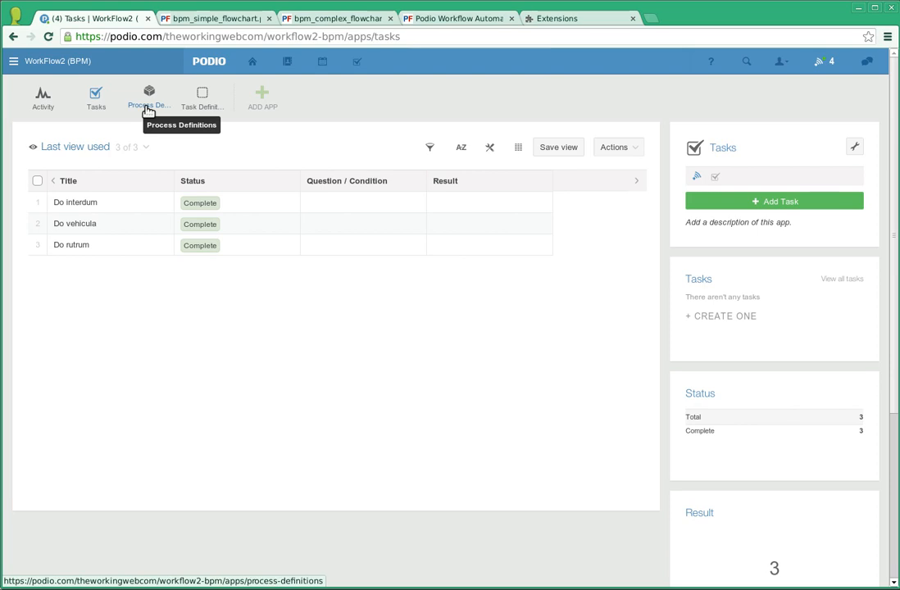
pyautogui.click(336, 18)
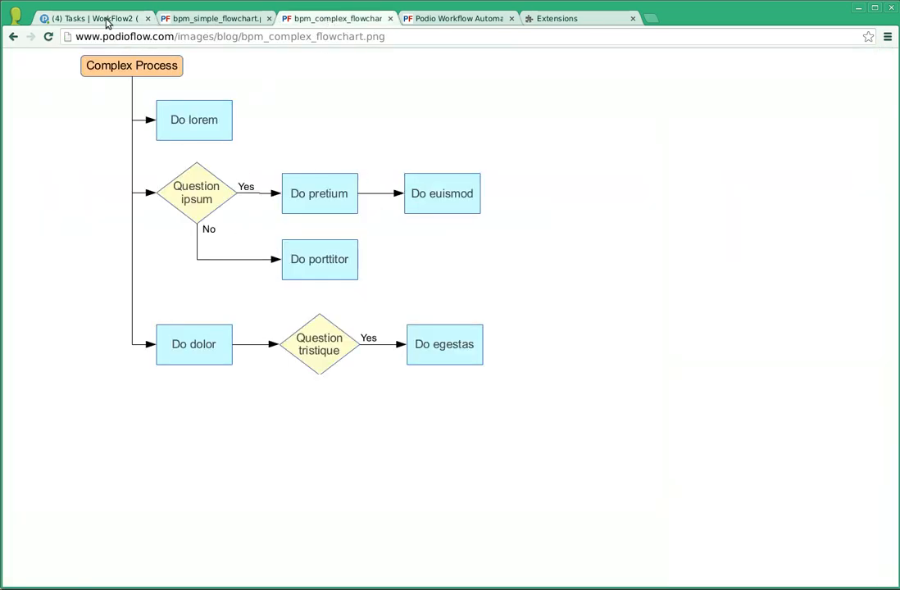
pyautogui.click(95, 18)
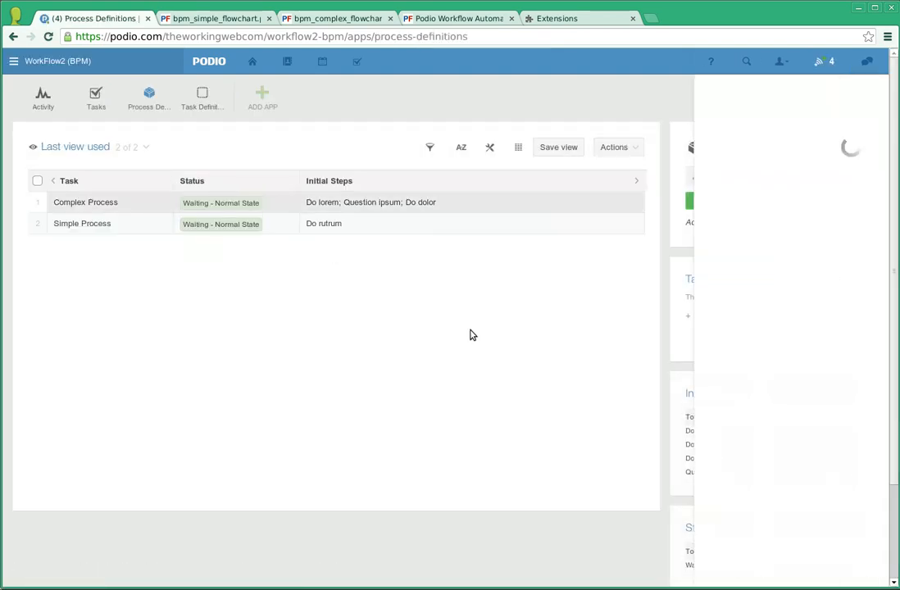
# - Run the Complex Process, creating New tasks Do lorem, Question ipsum and Do dolor
pyautogui.click(85, 203)
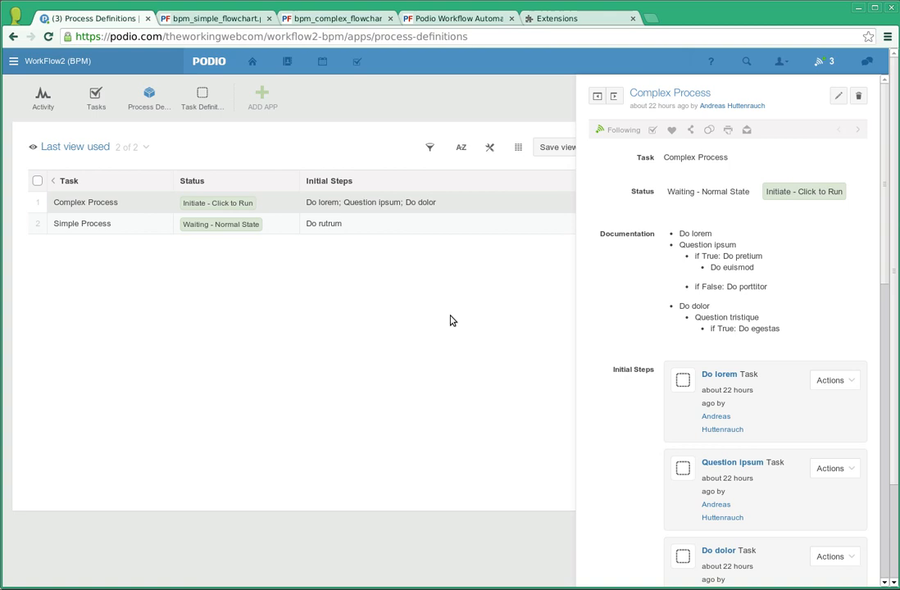
pyautogui.click(95, 95)
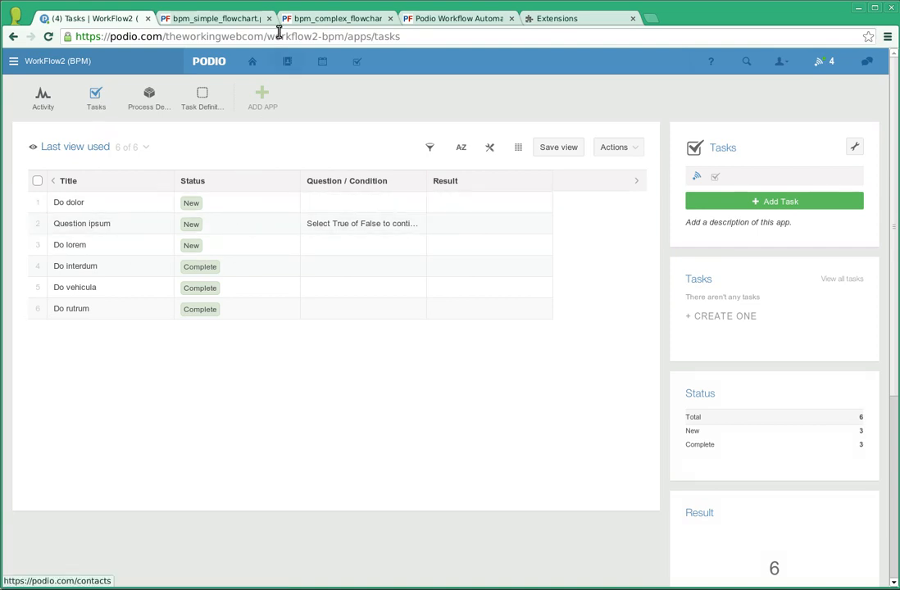
# - Mark 'Do lorem' Complete, comparing against the complex flowchart before and after
pyautogui.click(336, 18)
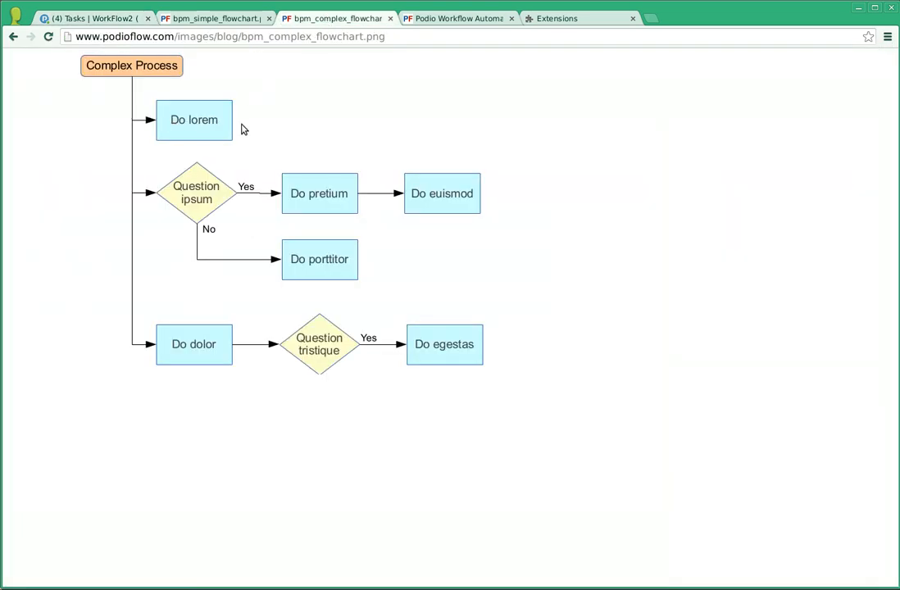
pyautogui.moveTo(161, 354)
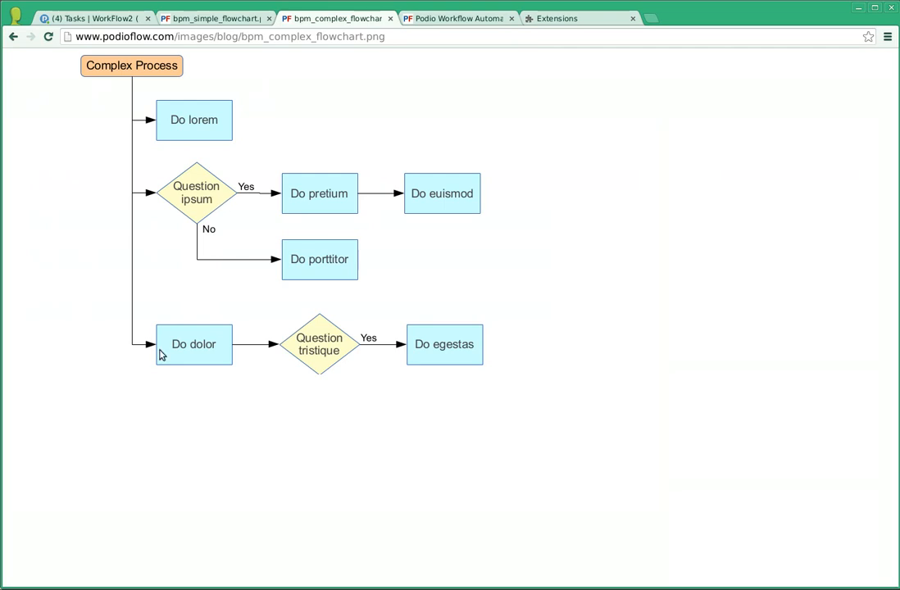
pyautogui.click(92, 18)
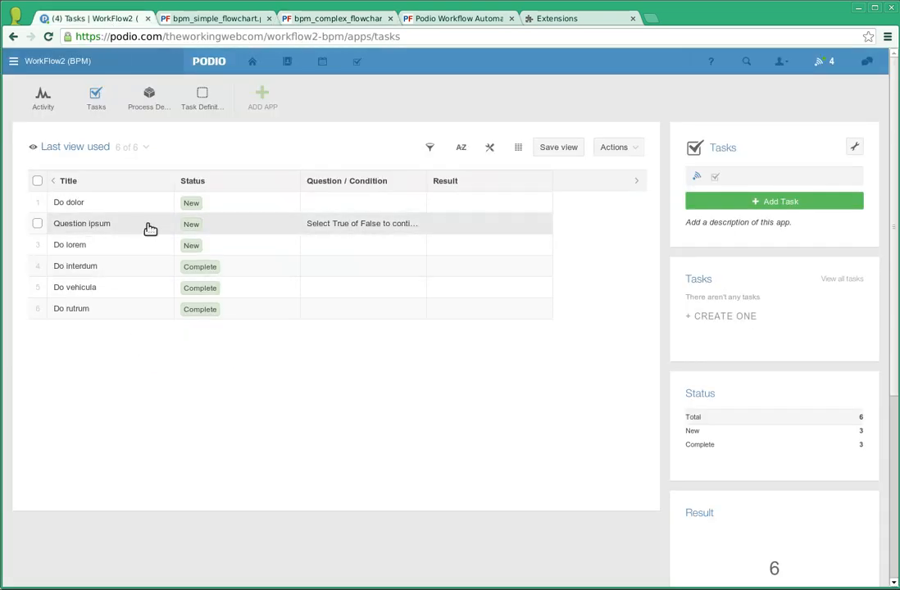
pyautogui.moveTo(121, 256)
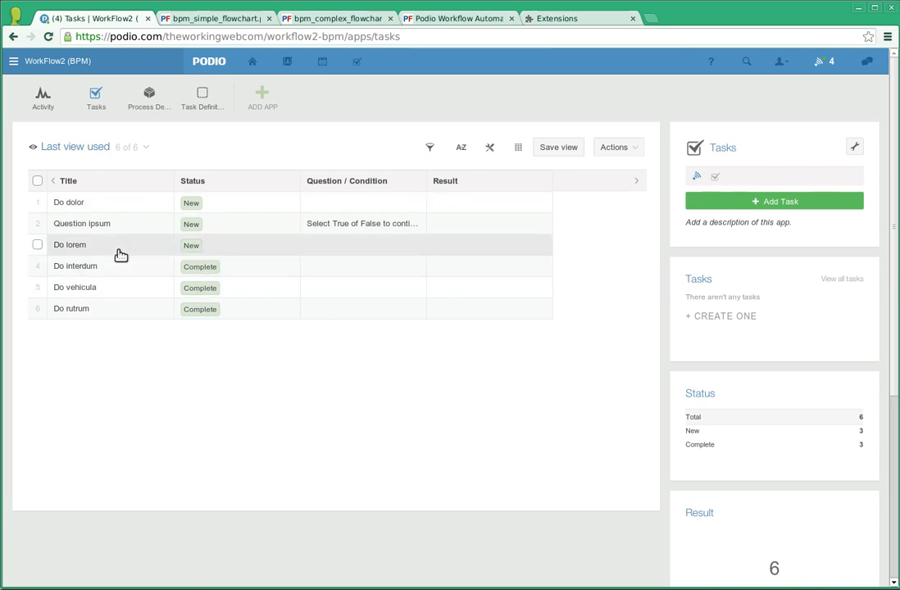
pyautogui.click(68, 245)
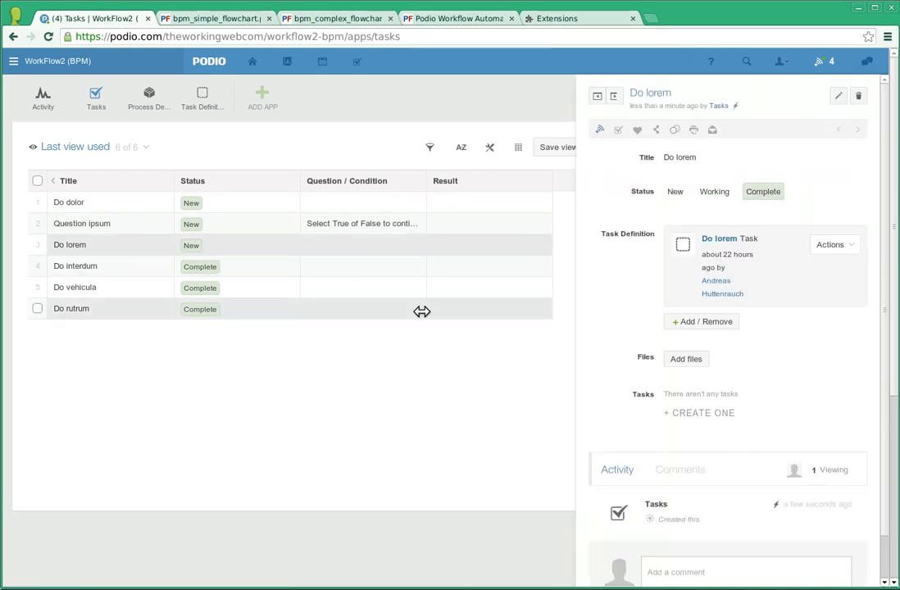
pyautogui.click(336, 18)
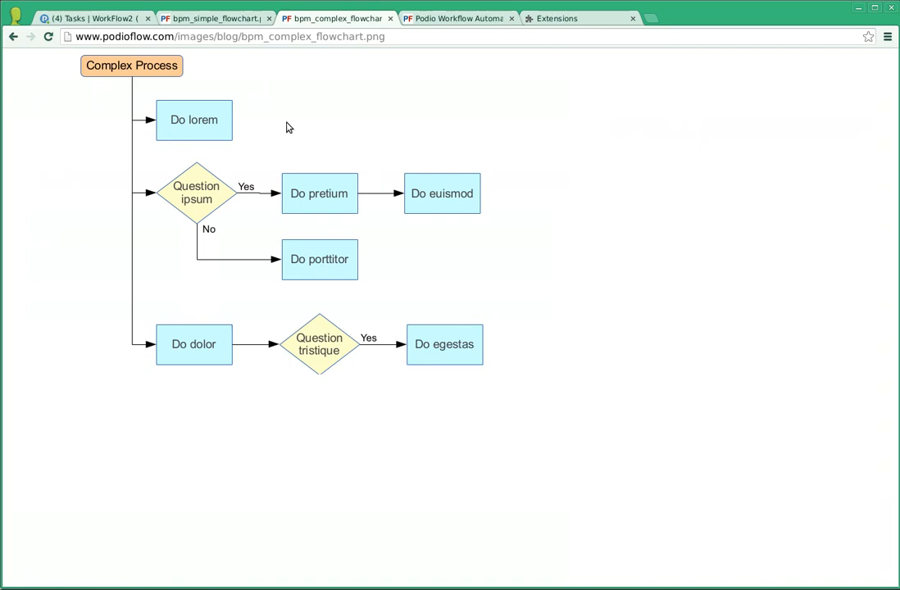
pyautogui.click(95, 18)
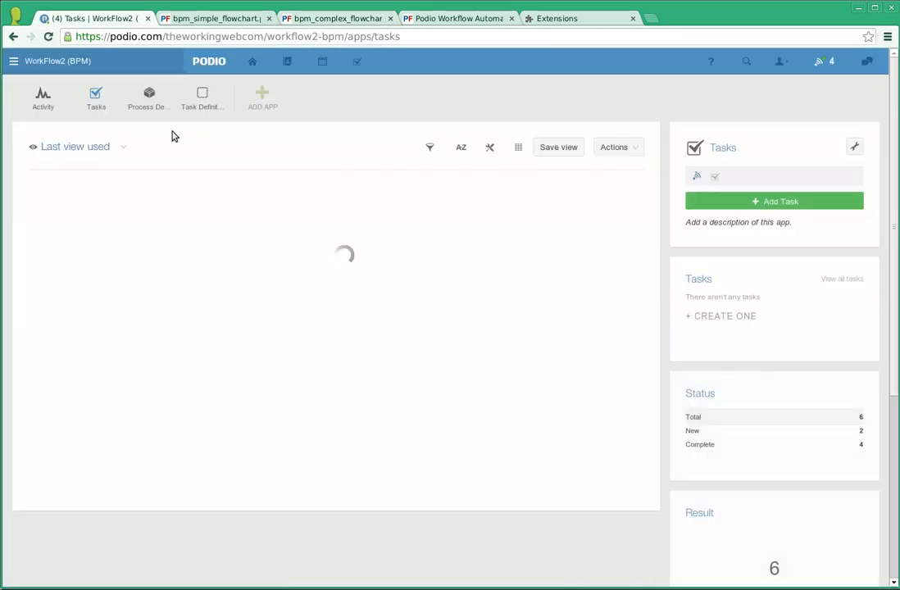
# - Set 'Question ipsum' to Working and reopen its details
pyautogui.click(82, 223)
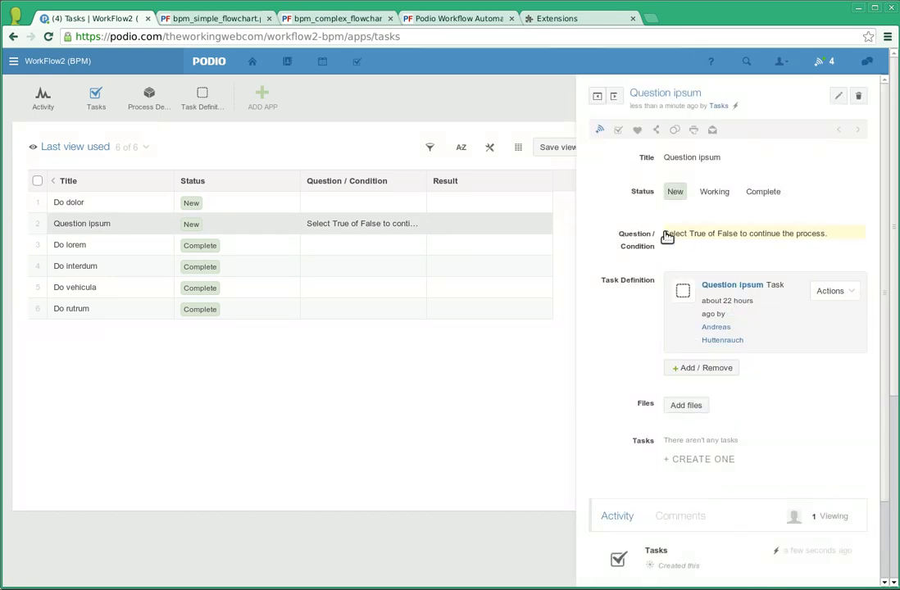
pyautogui.moveTo(751, 236)
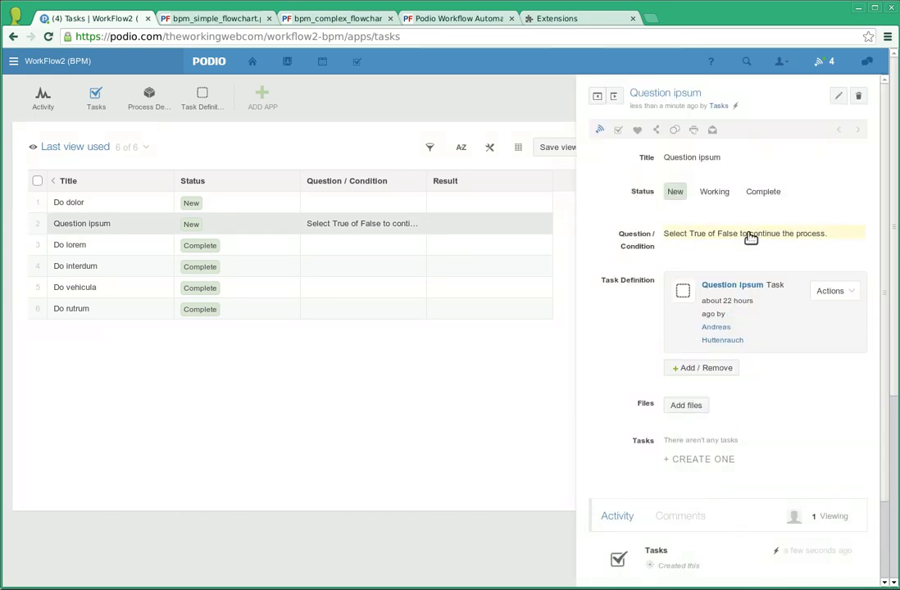
pyautogui.click(763, 190)
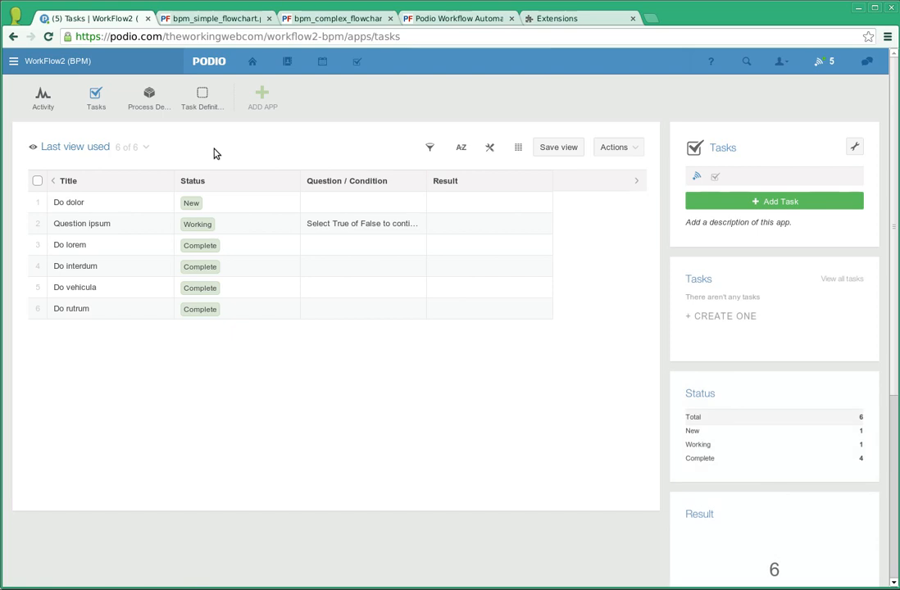
pyautogui.moveTo(236, 230)
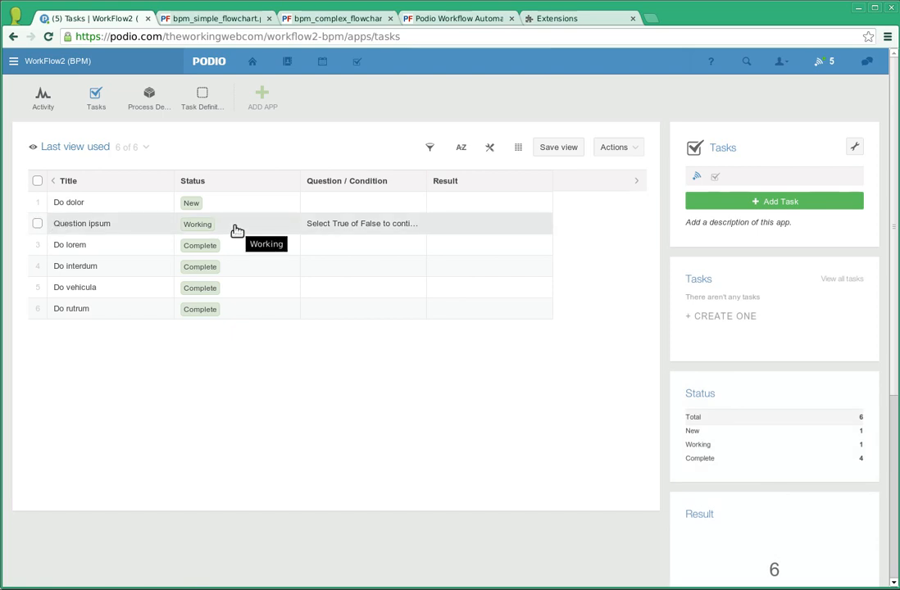
pyautogui.click(82, 223)
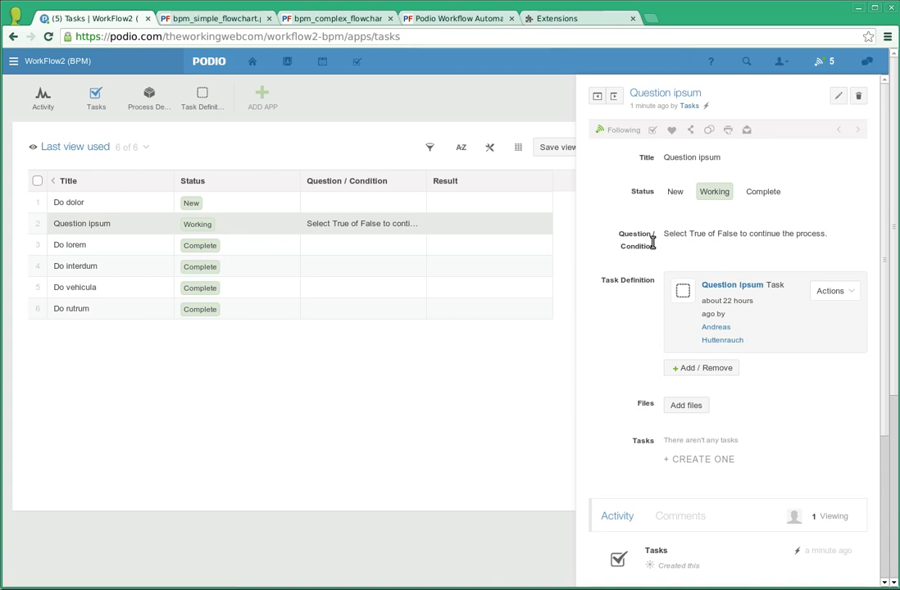
pyautogui.moveTo(839, 95)
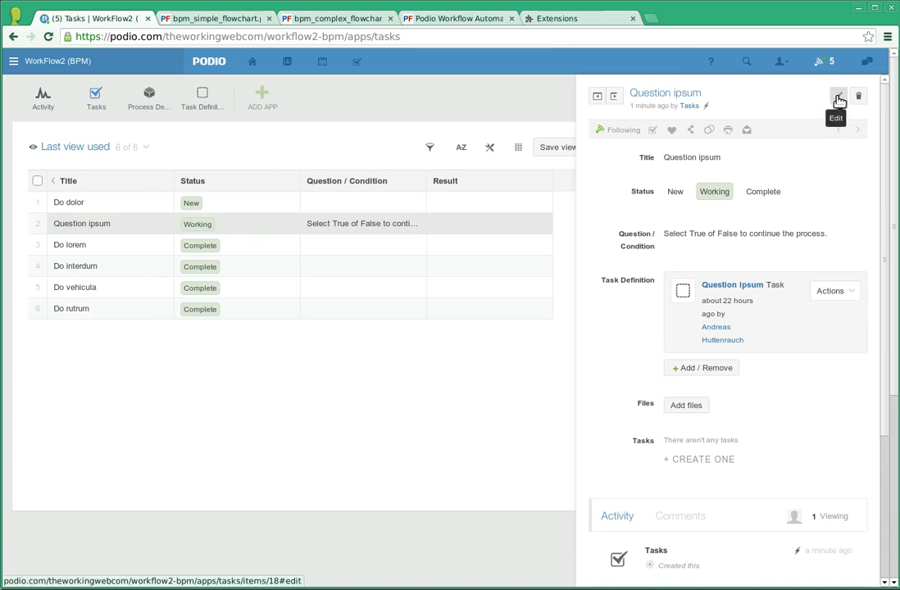
# - Save 'Question ipsum' as Complete with result False, then check which flowchart branch follows
pyautogui.click(839, 96)
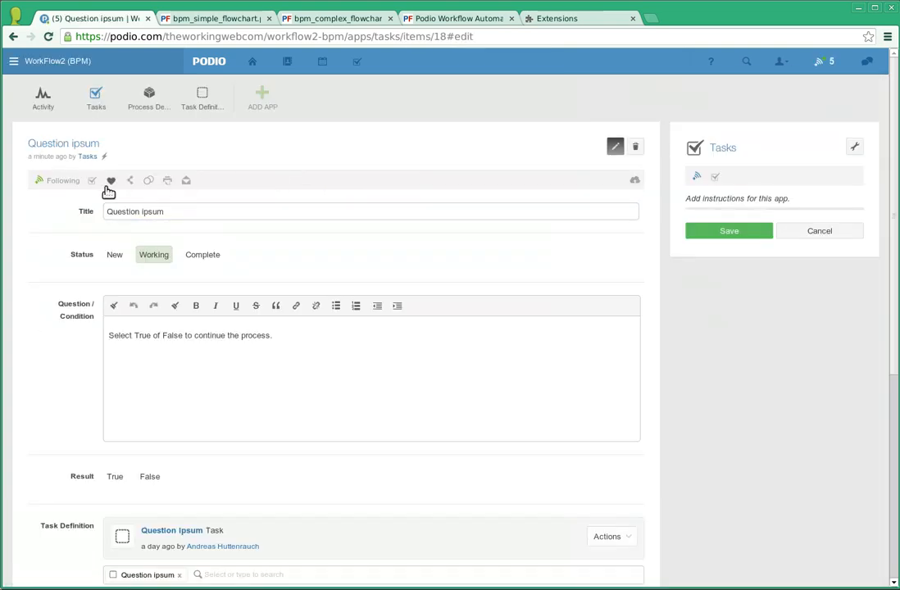
pyautogui.scroll(-3)
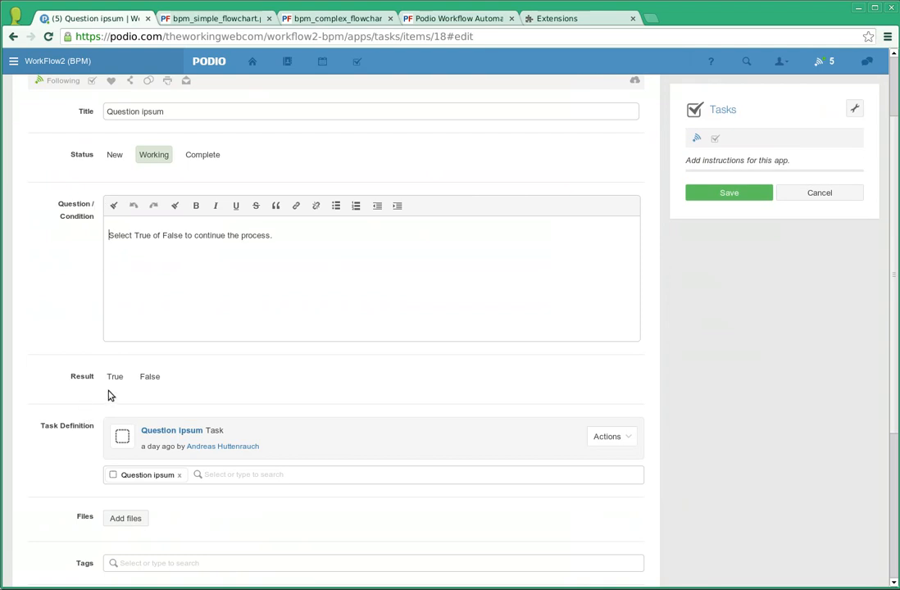
pyautogui.click(114, 375)
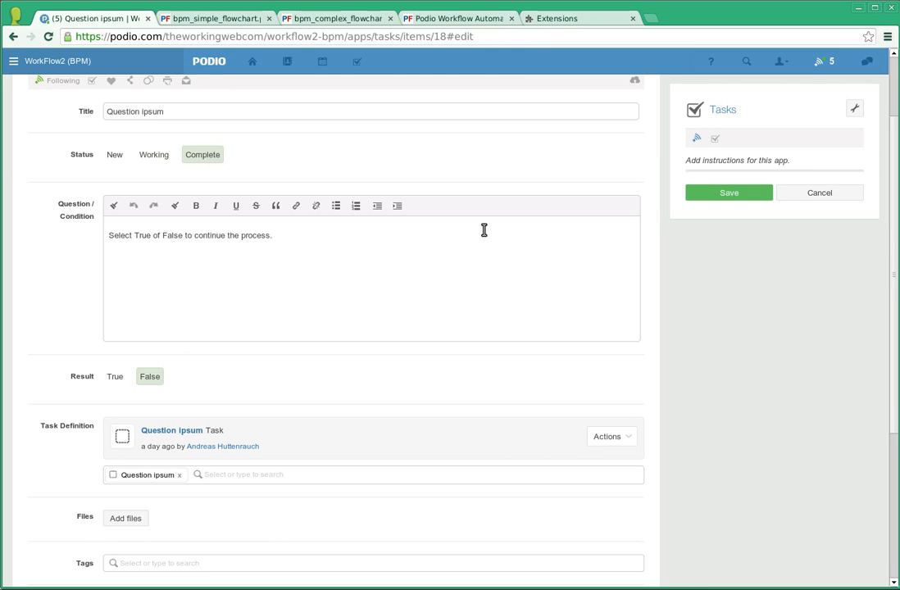
pyautogui.click(728, 194)
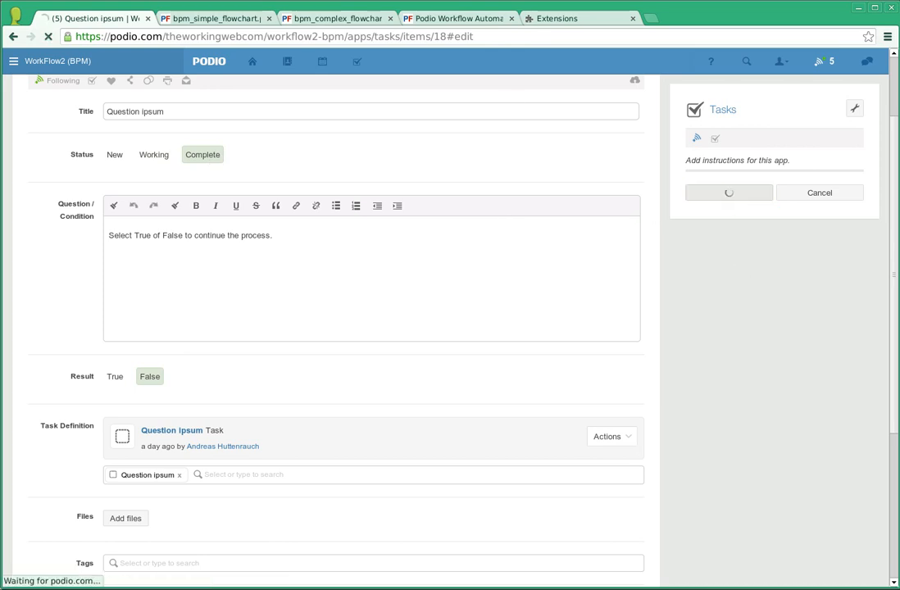
pyautogui.click(336, 18)
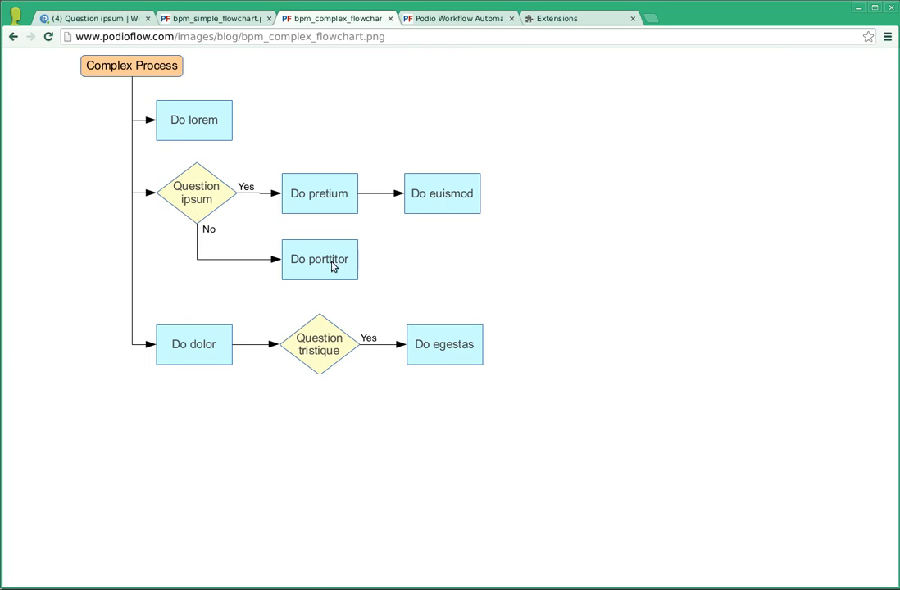
pyautogui.moveTo(331, 275)
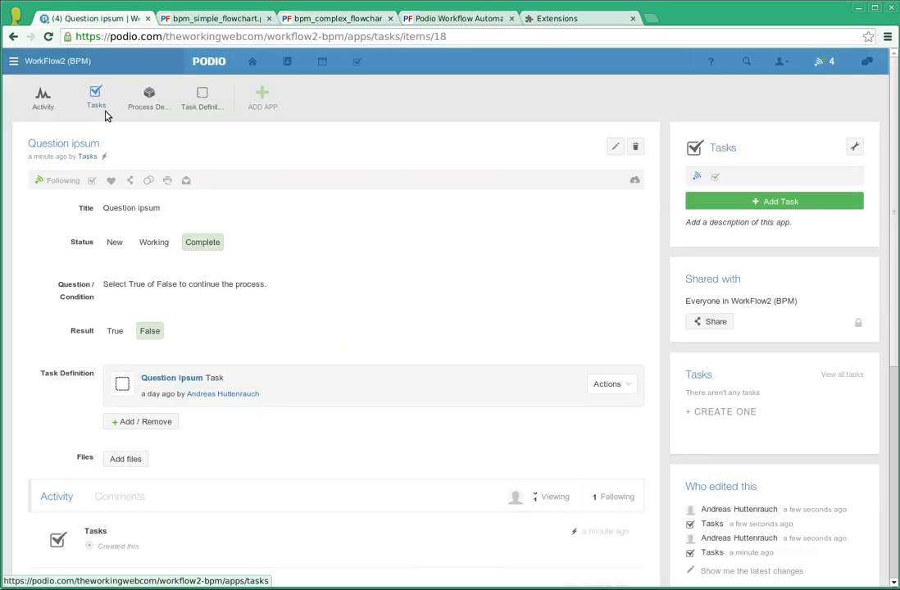
# - Mark the False-branch task 'Do porttitor' Complete and check the flowchart for the next step
pyautogui.click(95, 97)
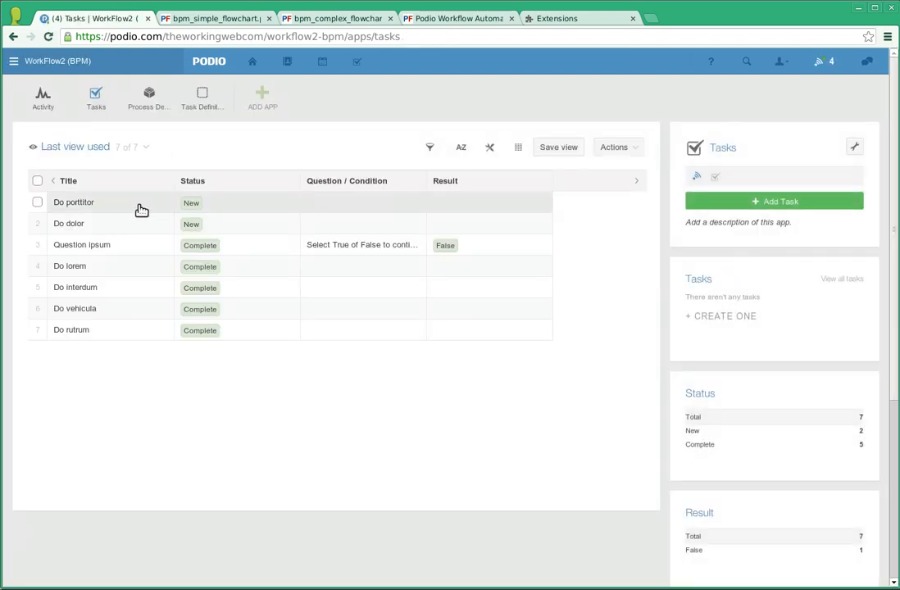
pyautogui.click(74, 203)
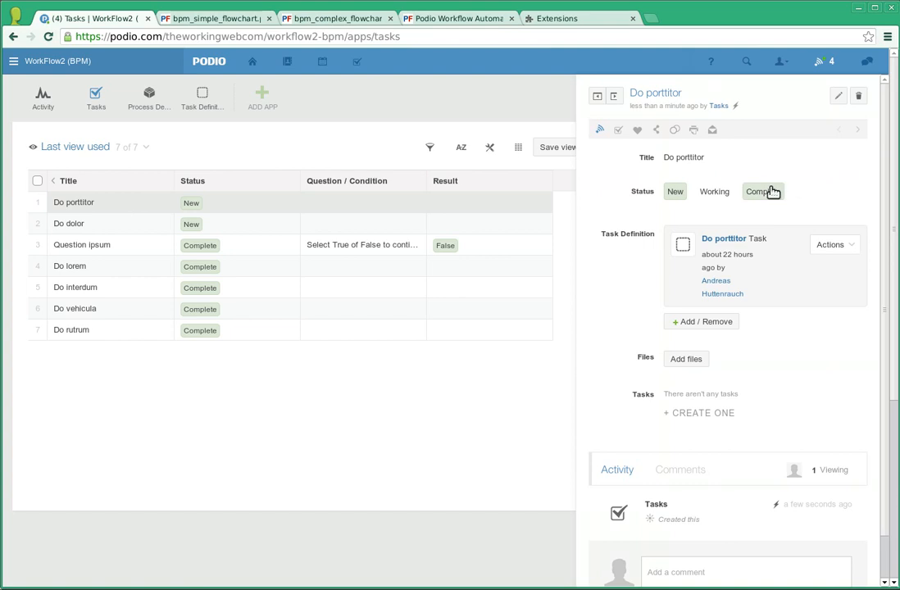
pyautogui.click(762, 191)
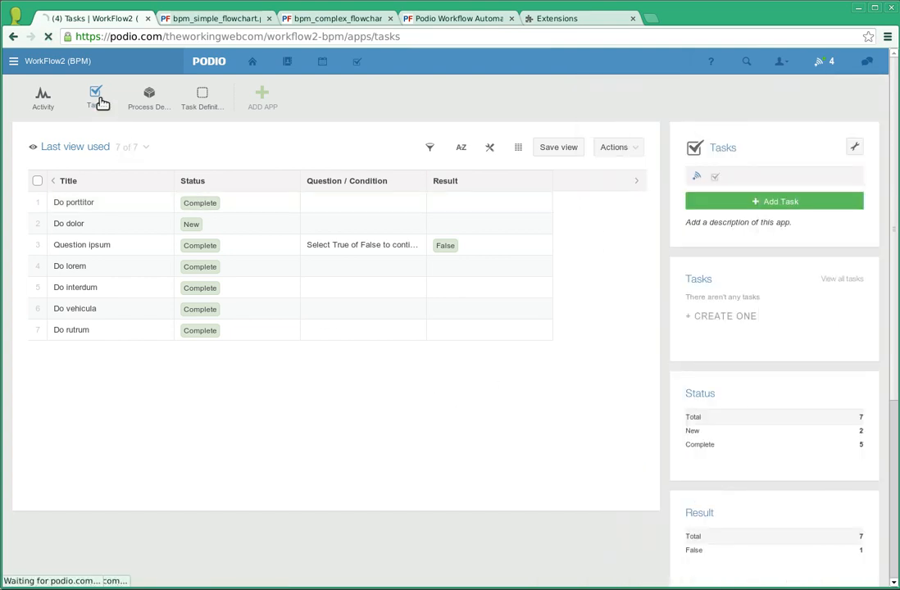
pyautogui.click(336, 18)
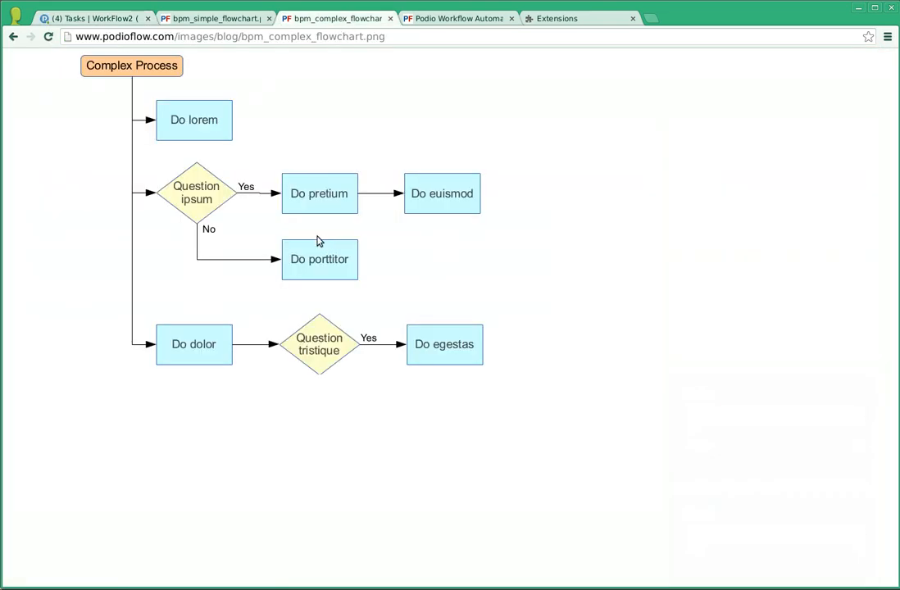
pyautogui.moveTo(472, 264)
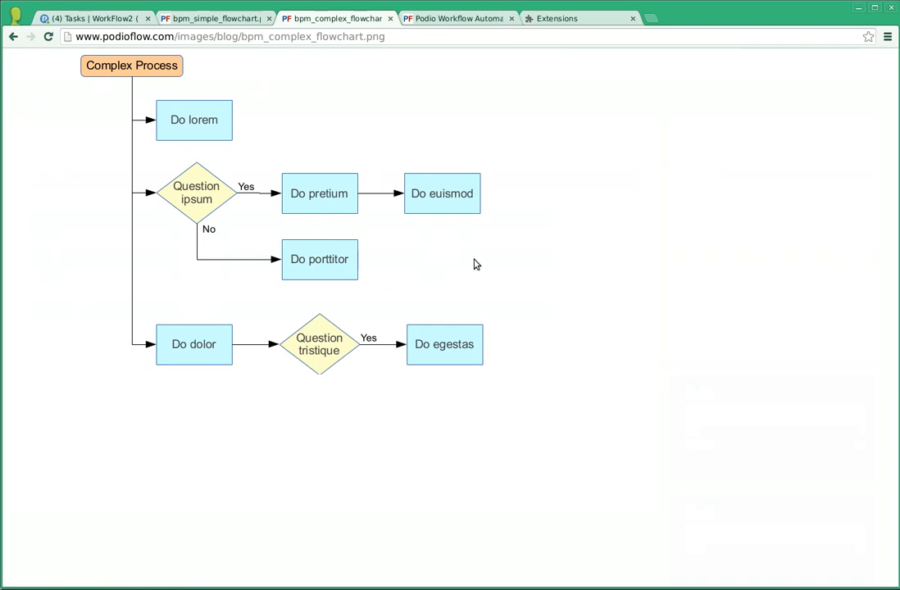
pyautogui.moveTo(197, 370)
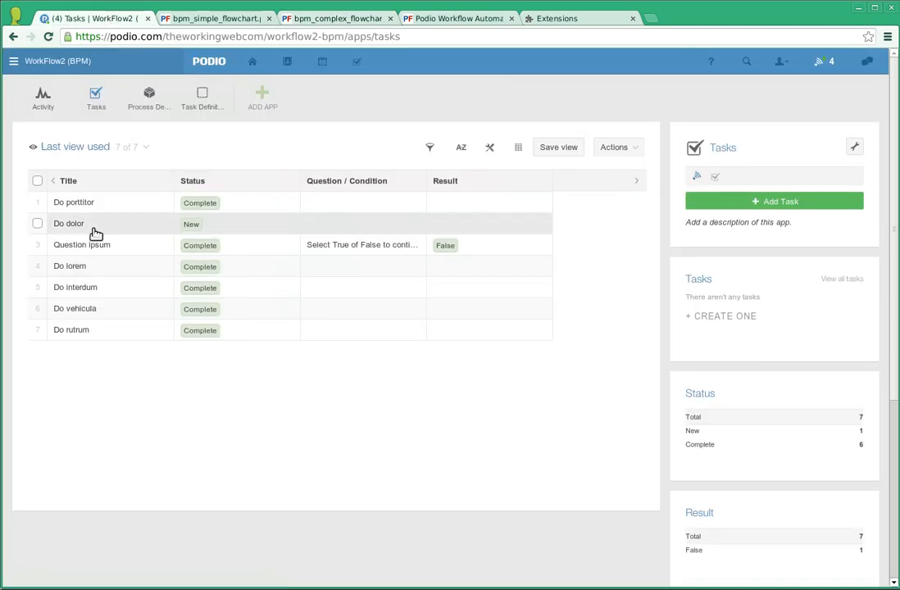
# - Mark Do dolor Complete, check the flowchart, and open the new Question tristique task
pyautogui.click(68, 223)
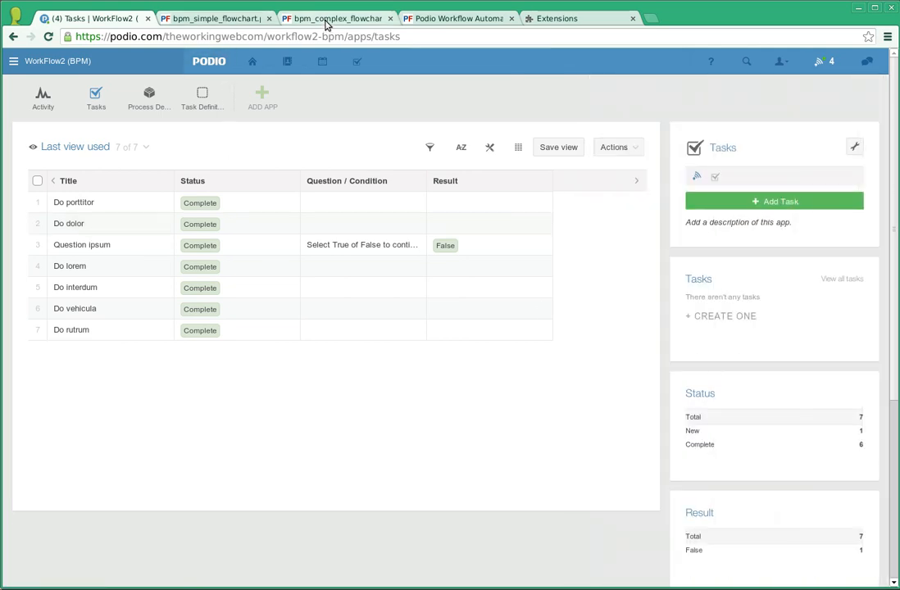
pyautogui.click(336, 18)
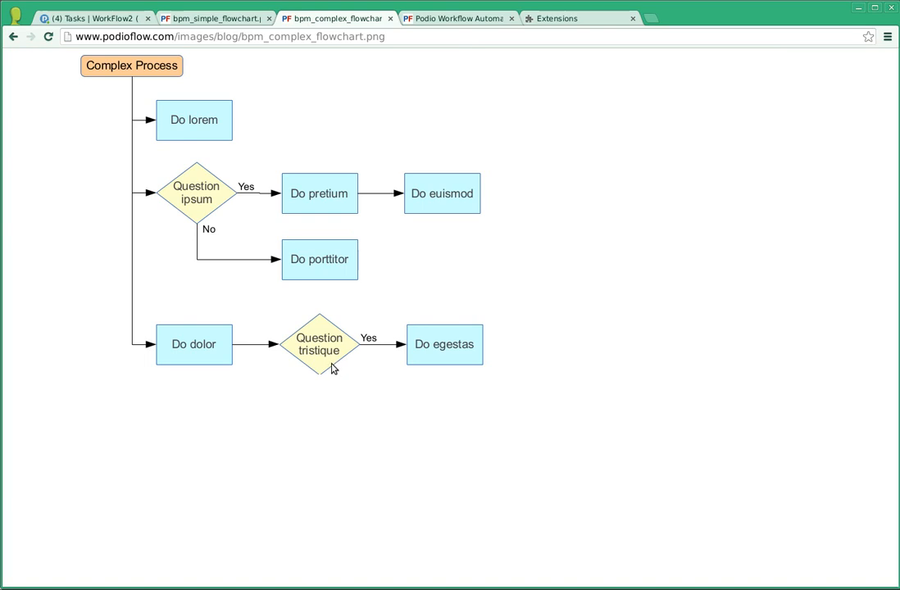
pyautogui.click(92, 18)
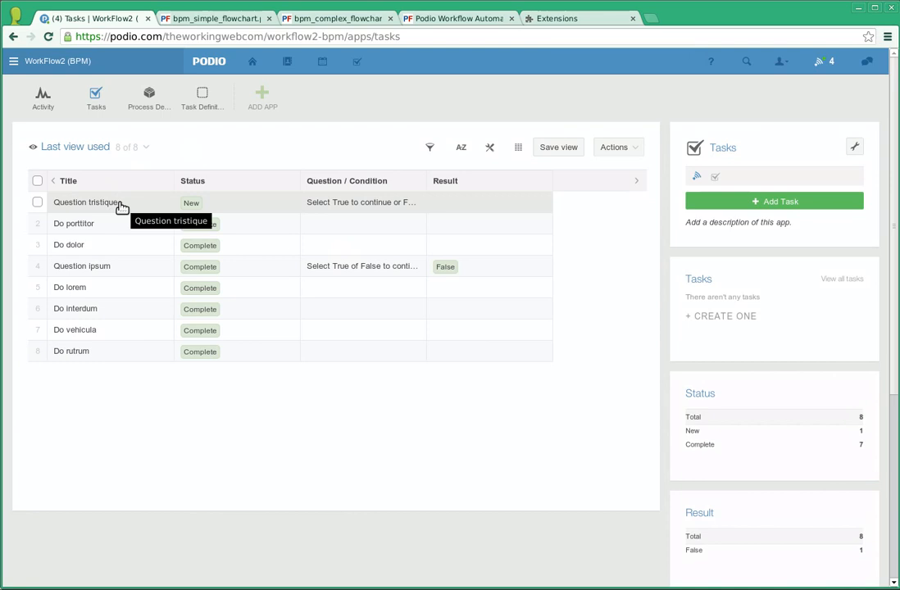
pyautogui.click(85, 203)
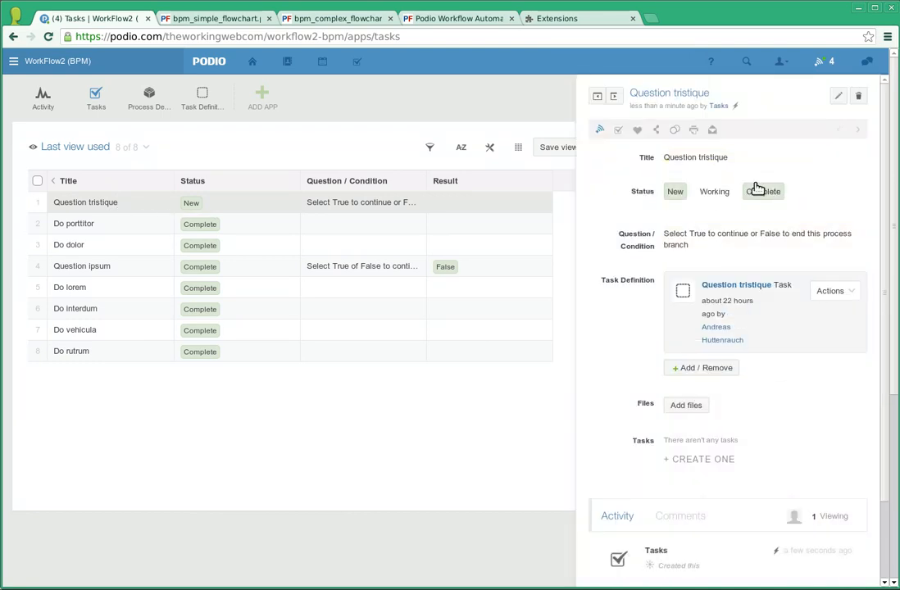
# - Save Question tristique as Complete with Result True, then review the complex flowchart
pyautogui.click(715, 190)
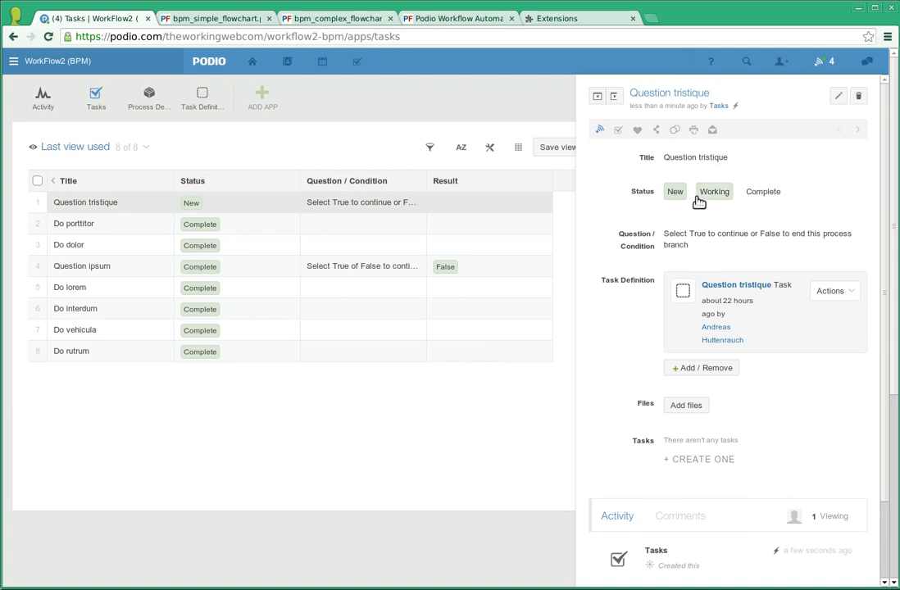
pyautogui.moveTo(736, 215)
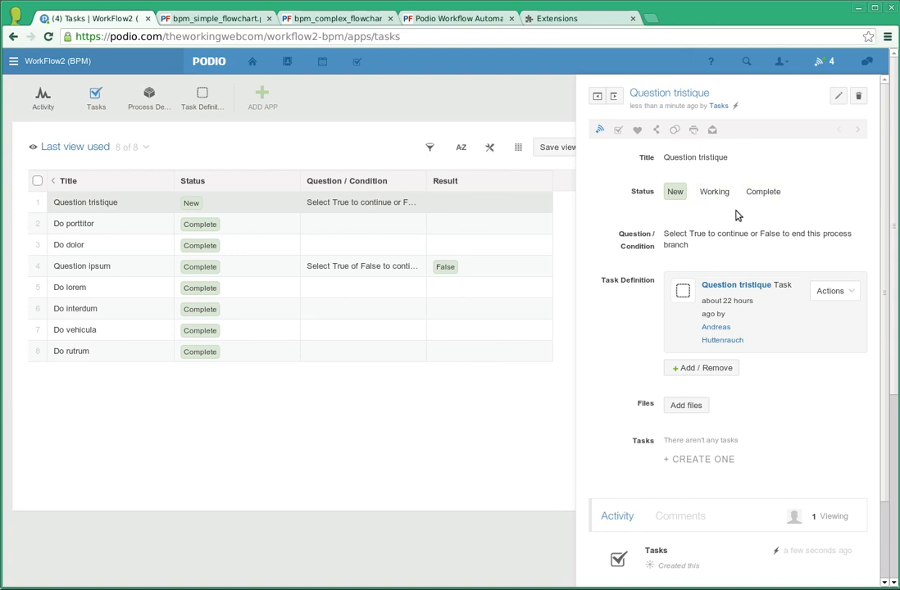
pyautogui.click(838, 95)
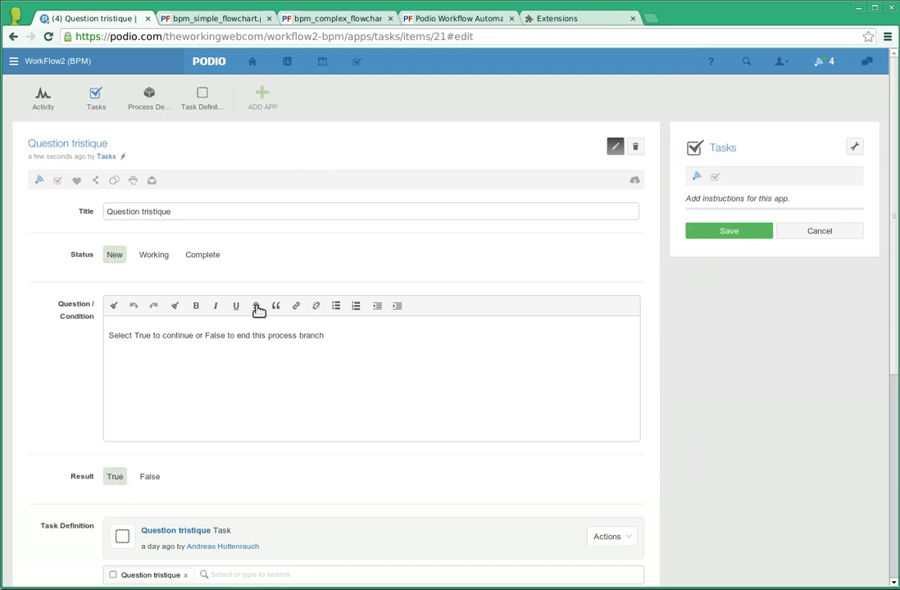
pyautogui.click(203, 254)
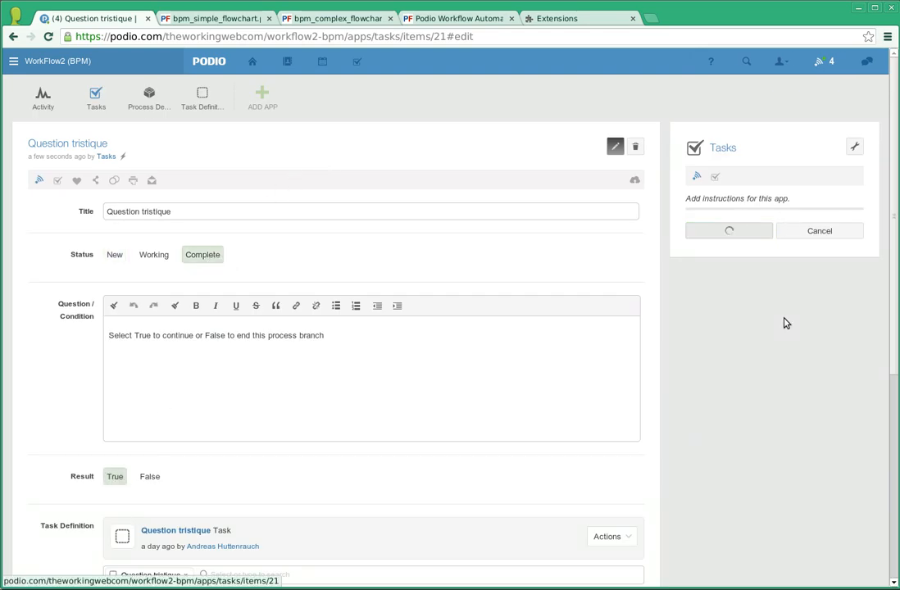
pyautogui.click(727, 230)
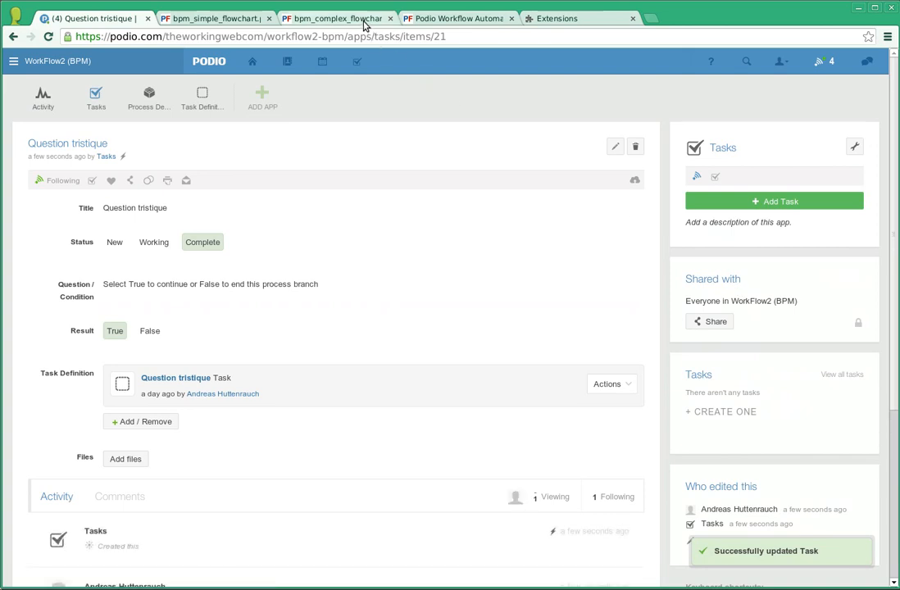
pyautogui.click(336, 18)
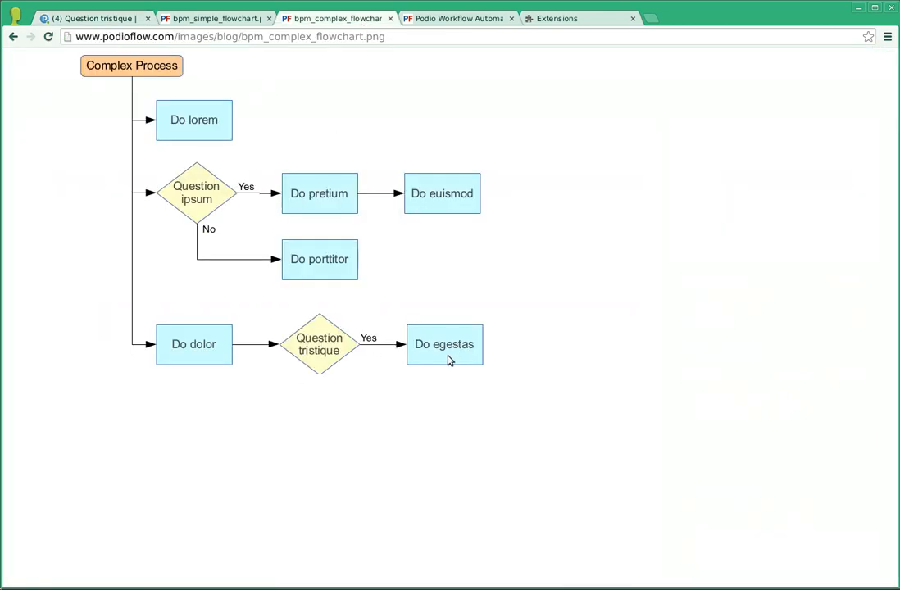
pyautogui.moveTo(298, 446)
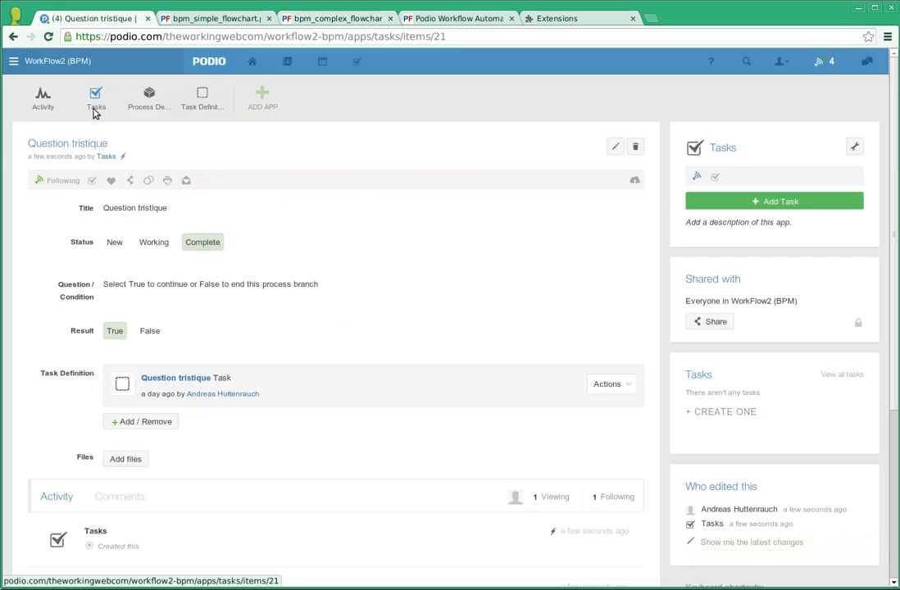
# - Return to the Tasks list and open the new Do egestas task
pyautogui.click(95, 97)
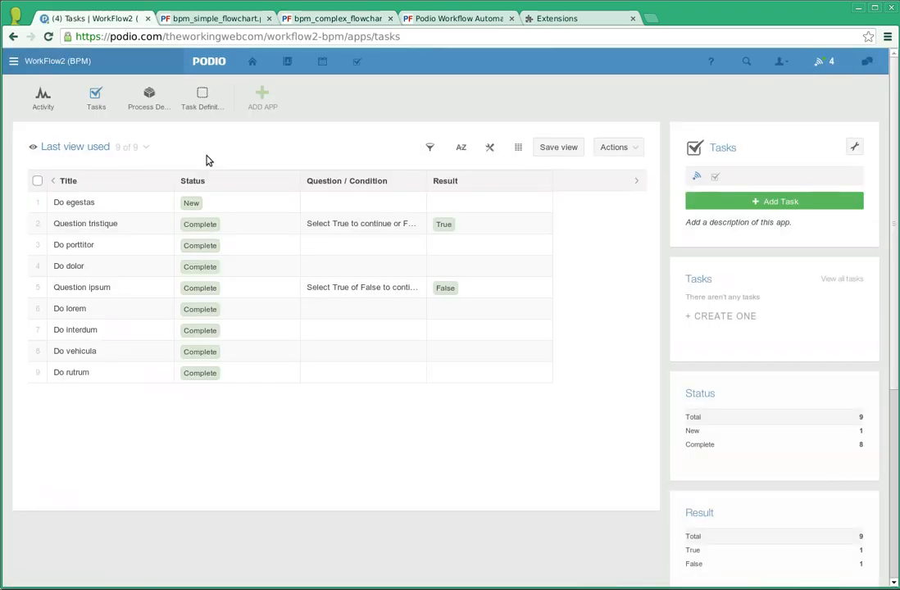
pyautogui.click(73, 203)
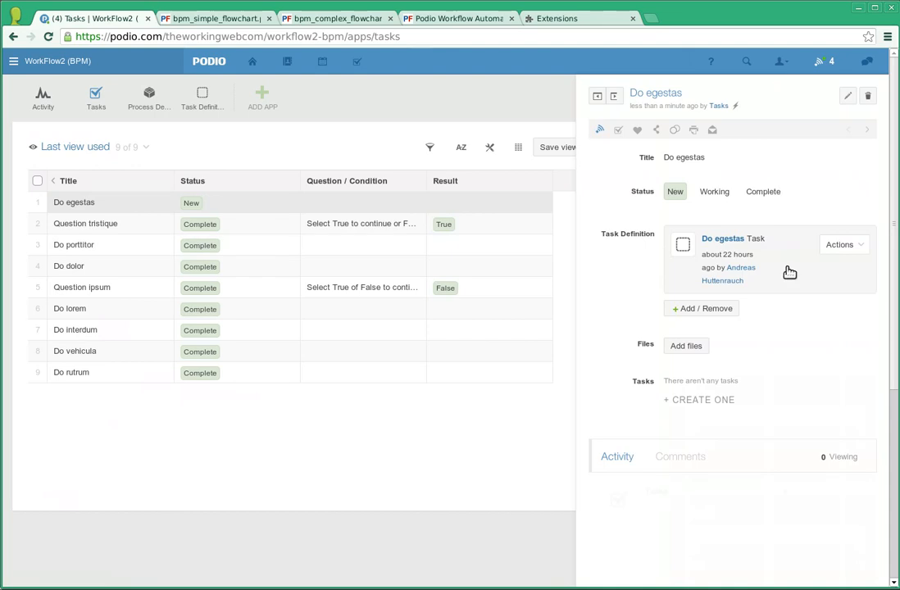